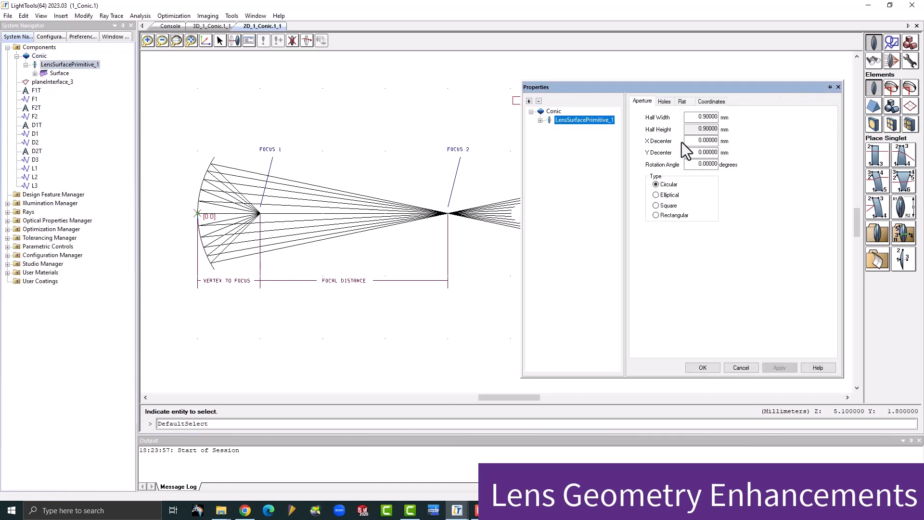
# Step: Browse the lens primitive's conic surface geometry and aperture settings
pyautogui.click(540, 120)
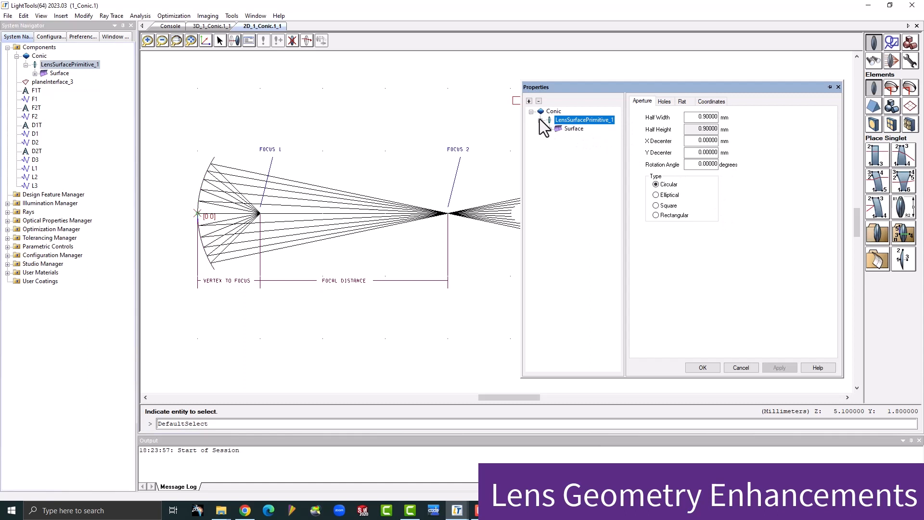
pyautogui.click(572, 128)
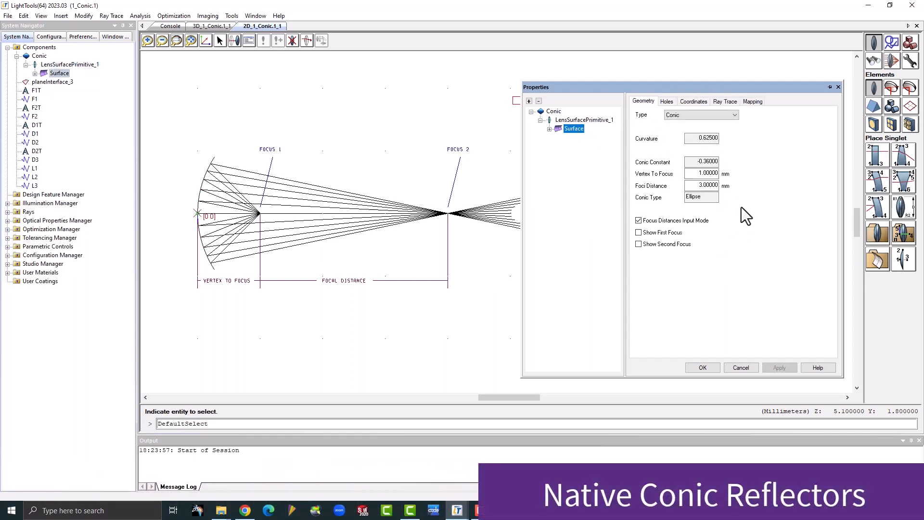
pyautogui.moveTo(555, 141)
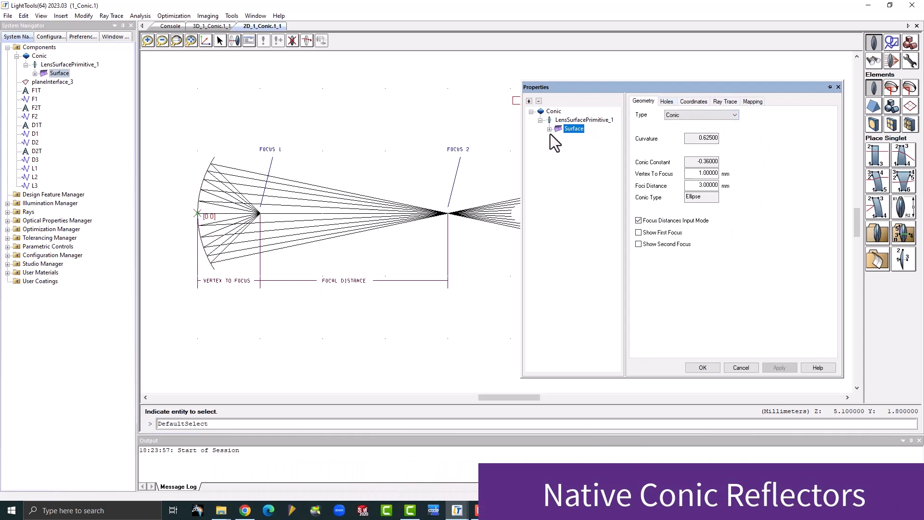
pyautogui.click(583, 119)
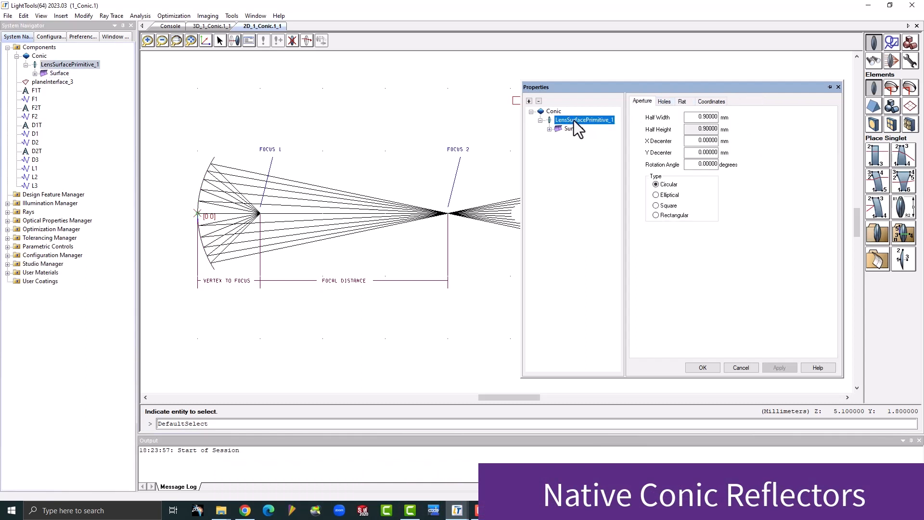
pyautogui.moveTo(731, 225)
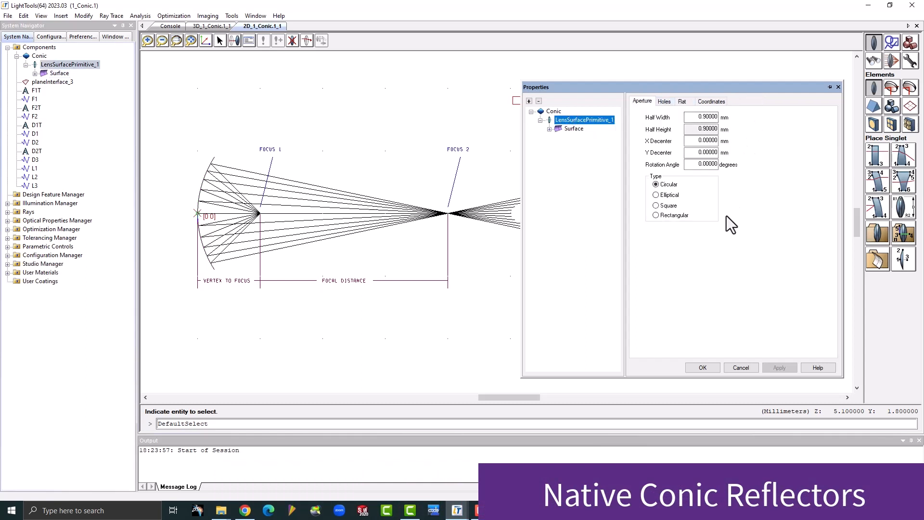
pyautogui.moveTo(577, 119)
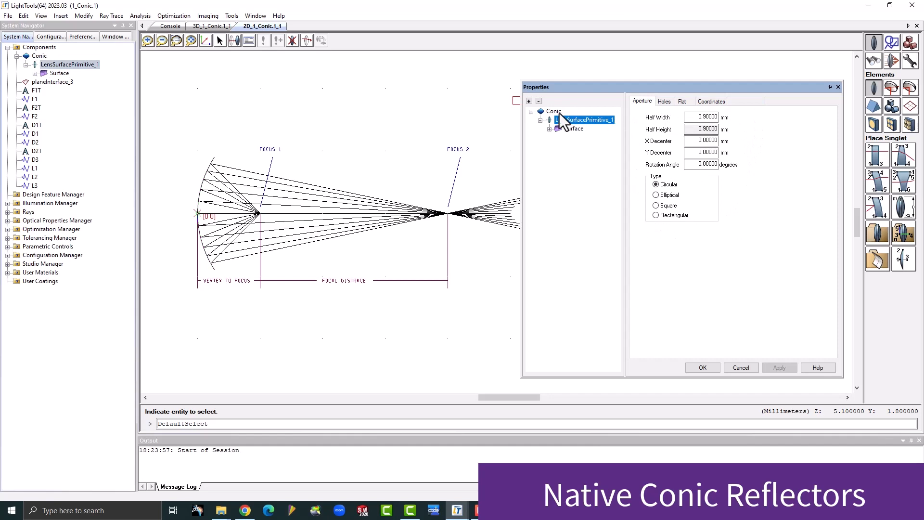
pyautogui.click(552, 111)
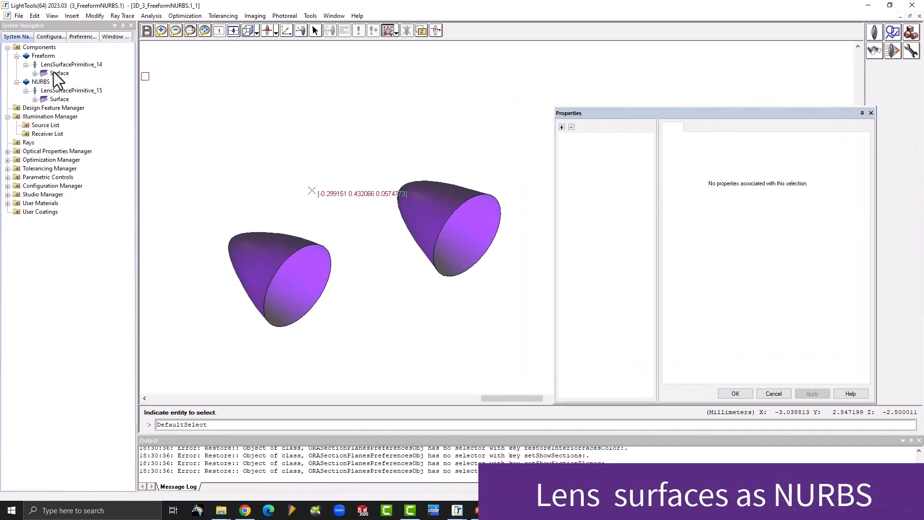
# Step: In the NURBS surface properties, show W coordinates and set row V1 weights U1 and U2 to 3
pyautogui.click(60, 74)
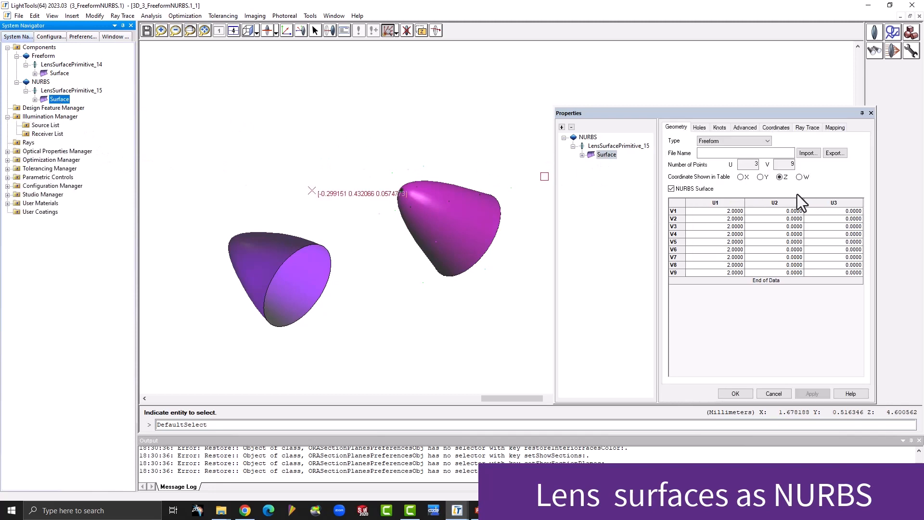
pyautogui.click(799, 177)
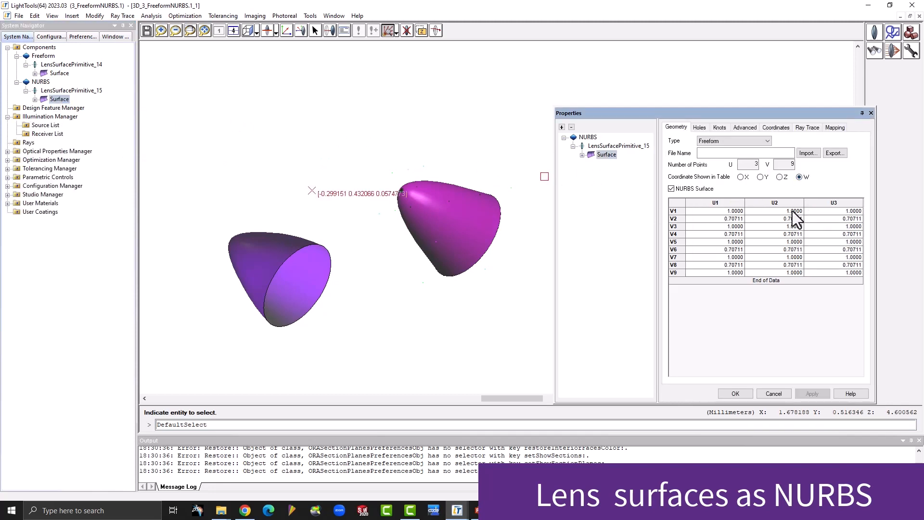
pyautogui.click(774, 210)
pyautogui.write('3')
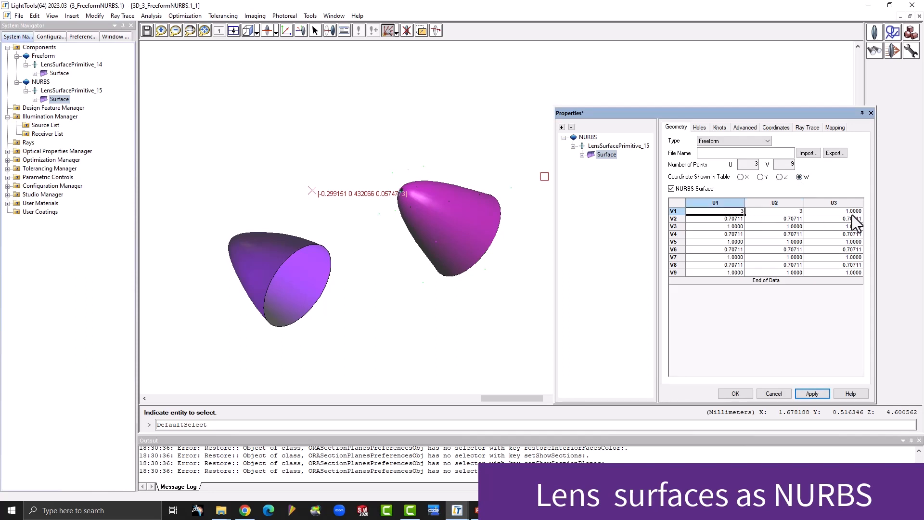
pyautogui.click(812, 393)
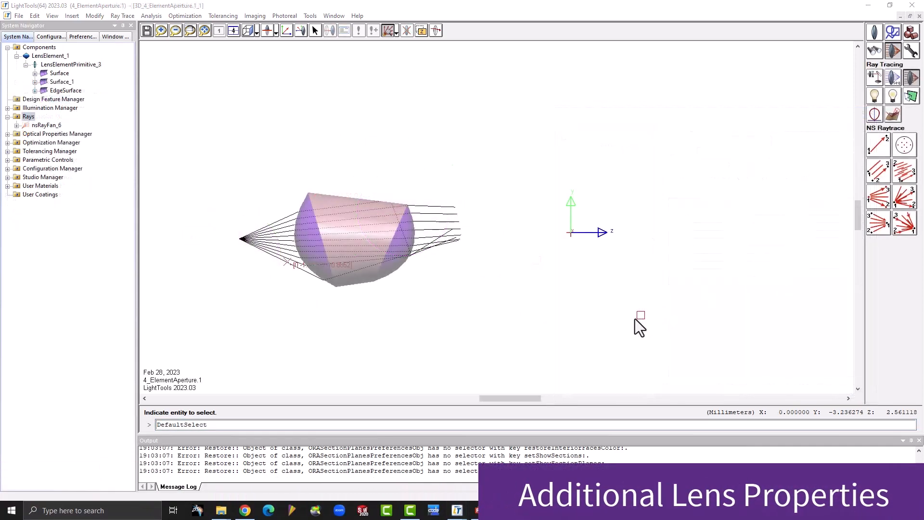
# Step: On the lens element's first surface, enable Focus Distances Input Mode and show both foci
pyautogui.doubleClick(50, 56)
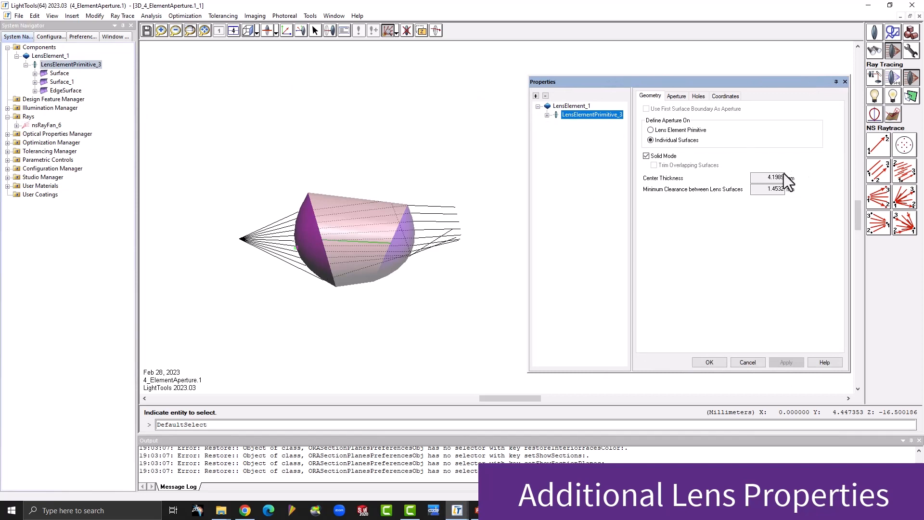
pyautogui.moveTo(547, 127)
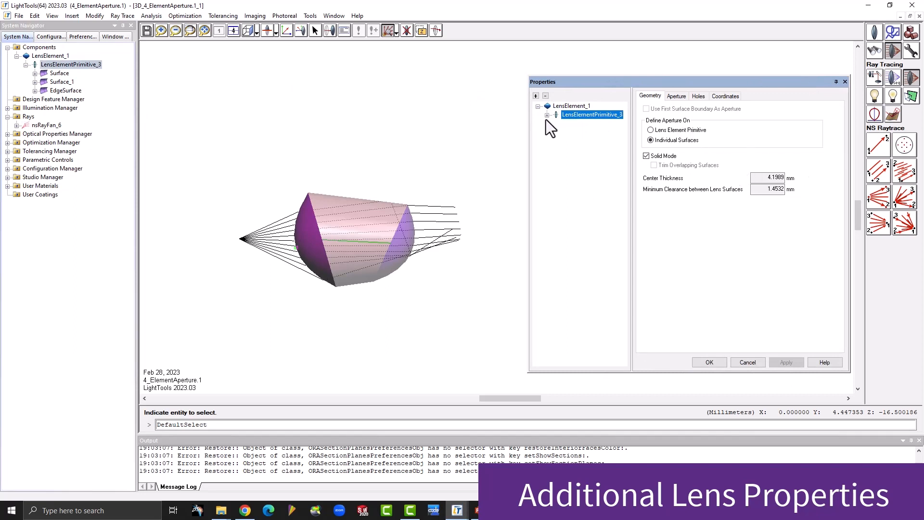
pyautogui.click(580, 115)
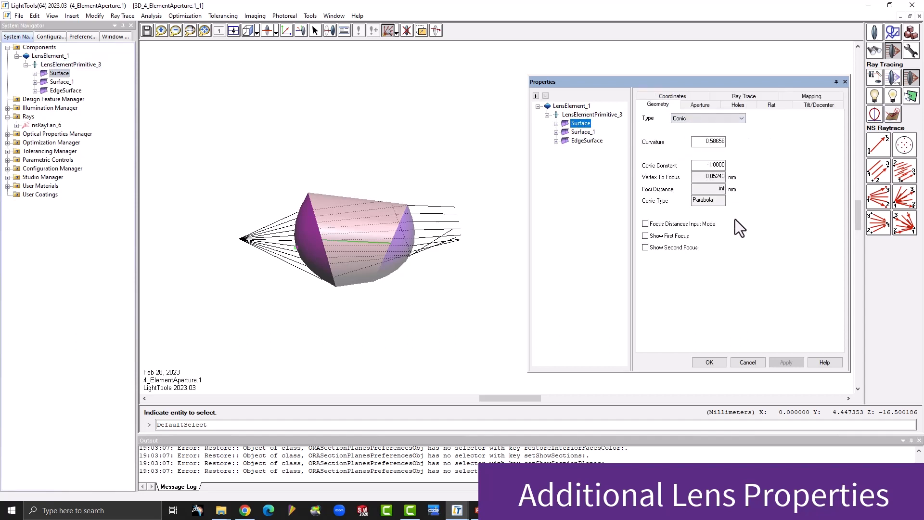
pyautogui.click(644, 224)
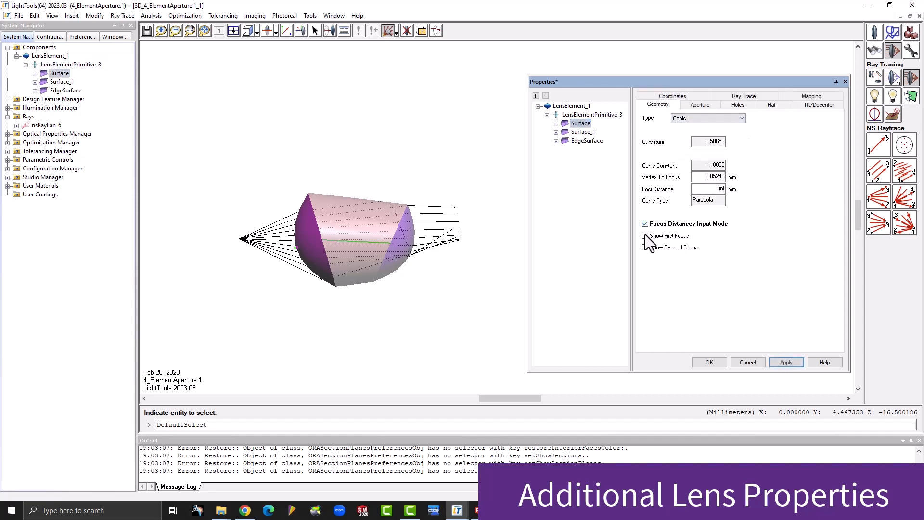
pyautogui.click(645, 235)
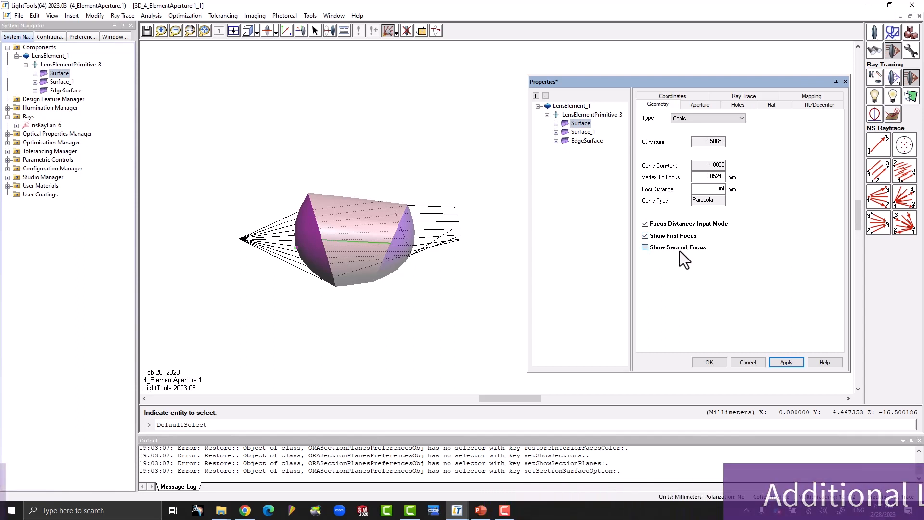
pyautogui.click(786, 361)
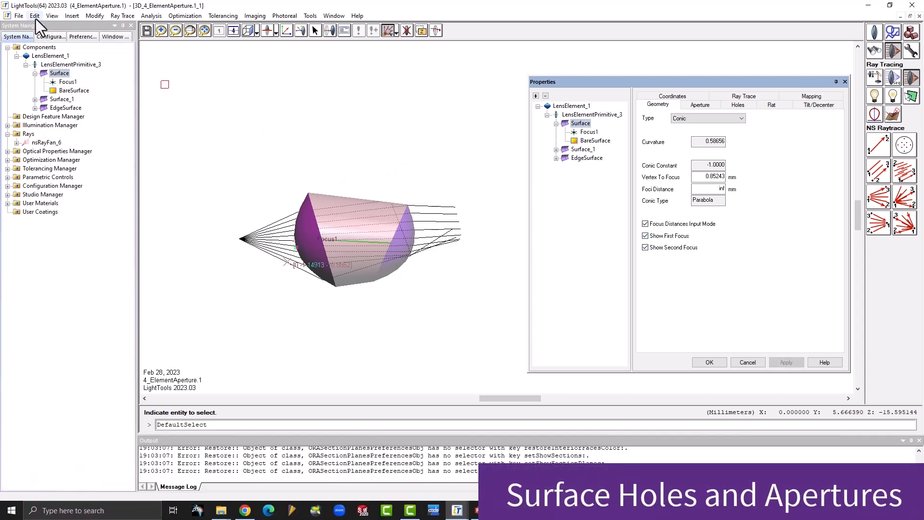
pyautogui.moveTo(306, 227)
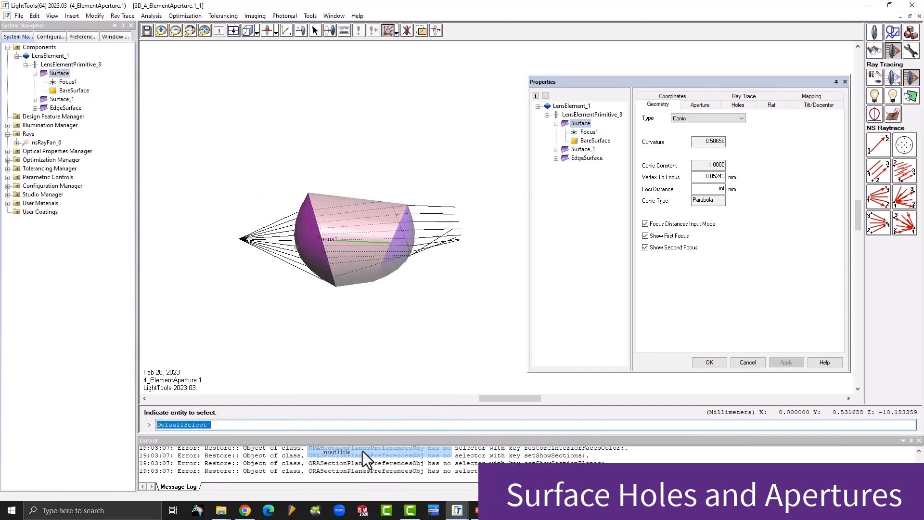
# Step: Insert a hole into Surface and into Surface_1 of the lens element
pyautogui.click(337, 453)
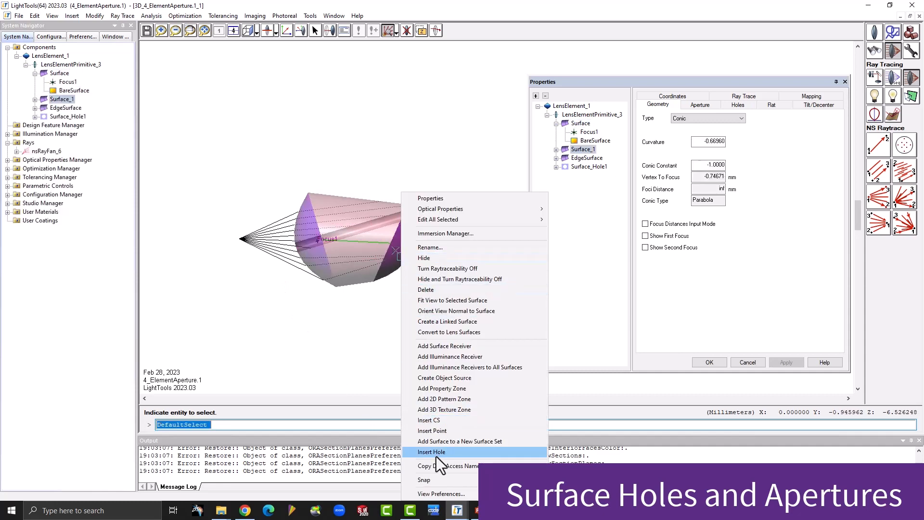
pyautogui.click(431, 451)
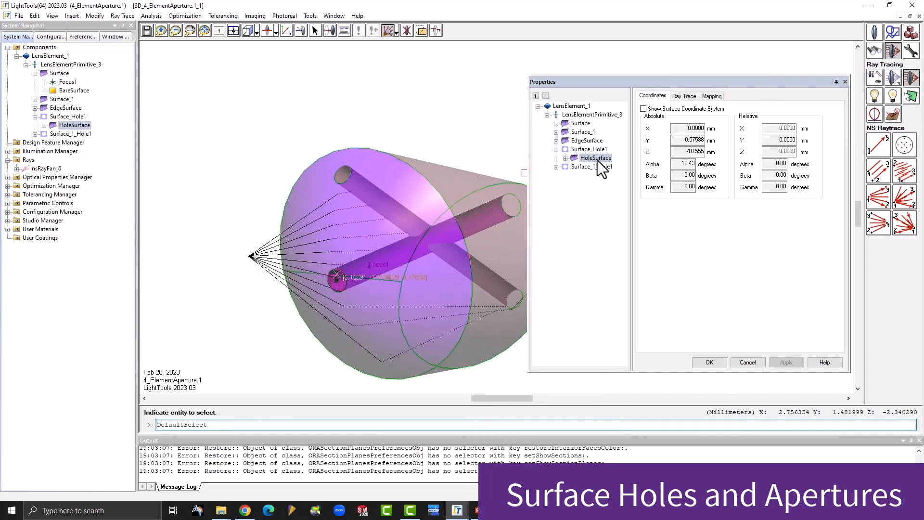
# Step: From the hole surface's actions, bring up the Optical Properties manager
pyautogui.rightClick(585, 148)
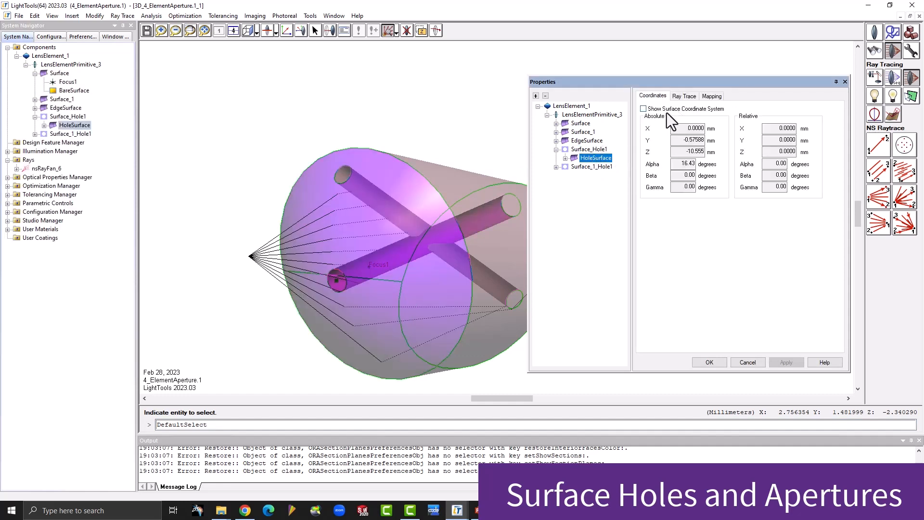
pyautogui.rightClick(594, 158)
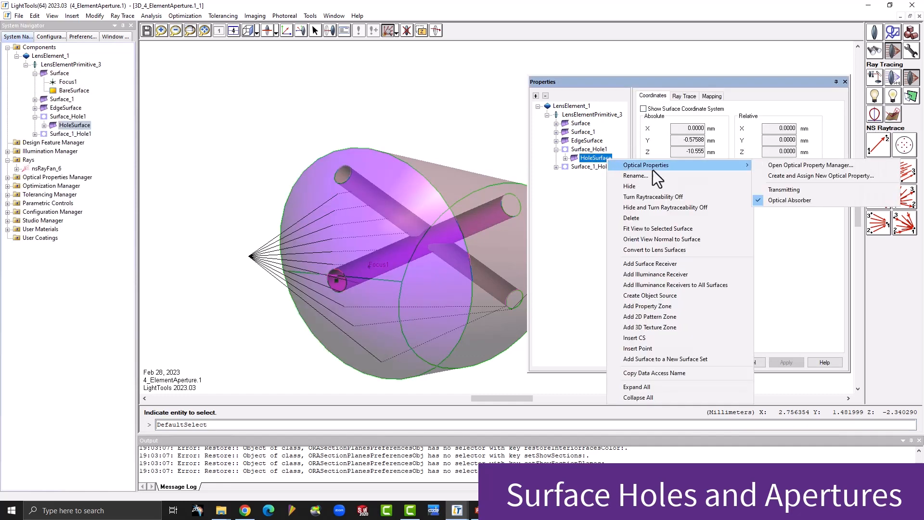
pyautogui.click(645, 165)
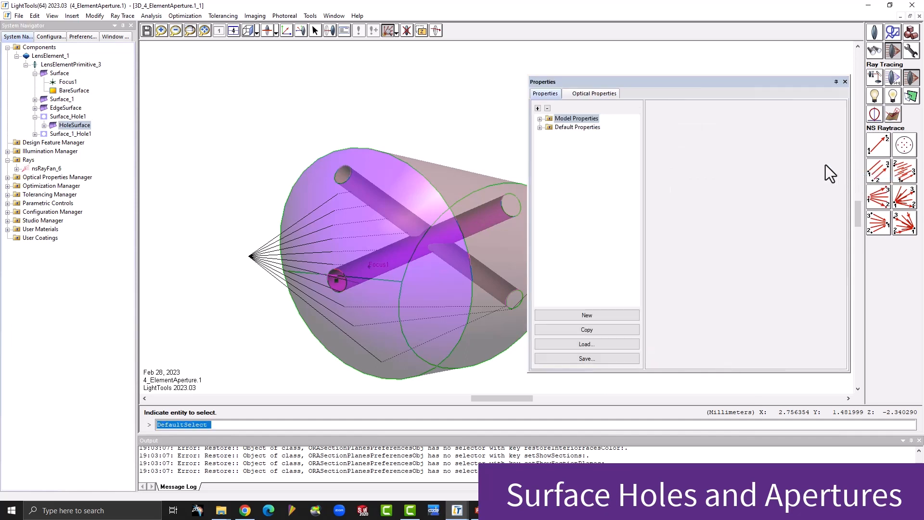
# Step: Rename NewProperty to 'Hole property' and confirm with OK
pyautogui.rightClick(578, 145)
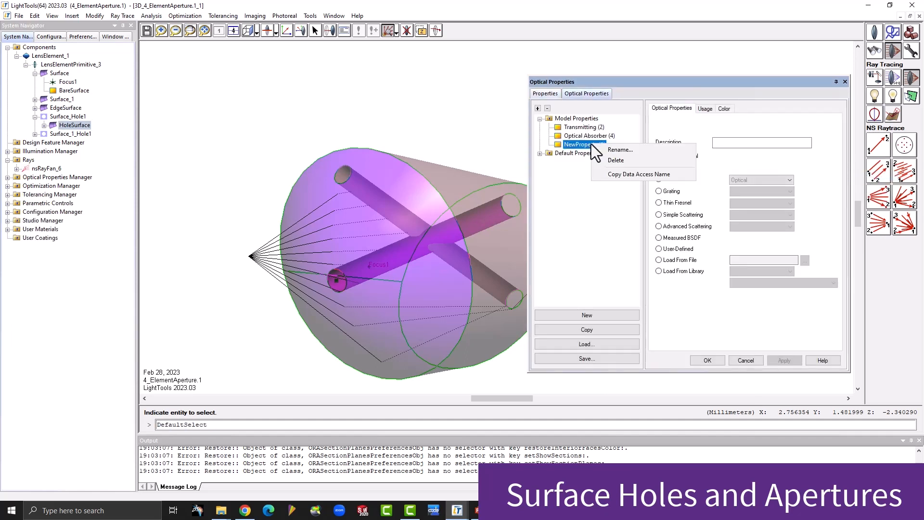
pyautogui.click(618, 149)
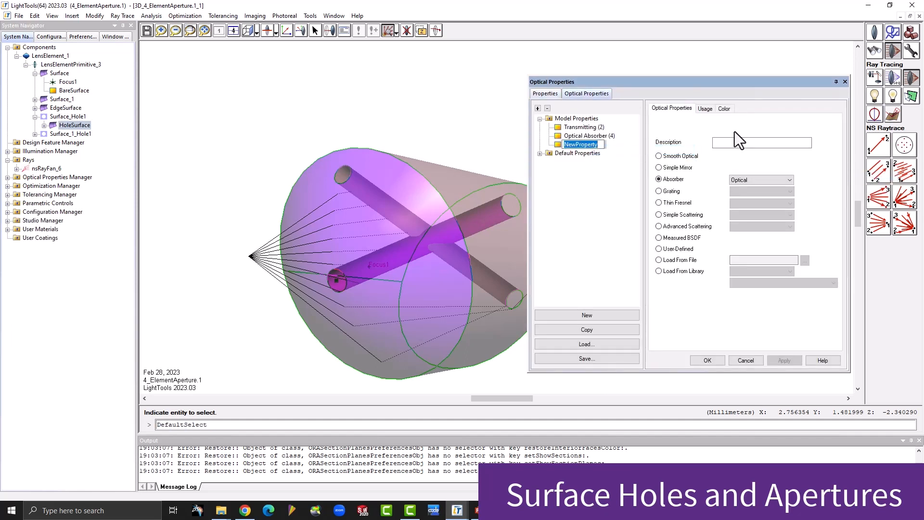
pyautogui.write('Hole proper')
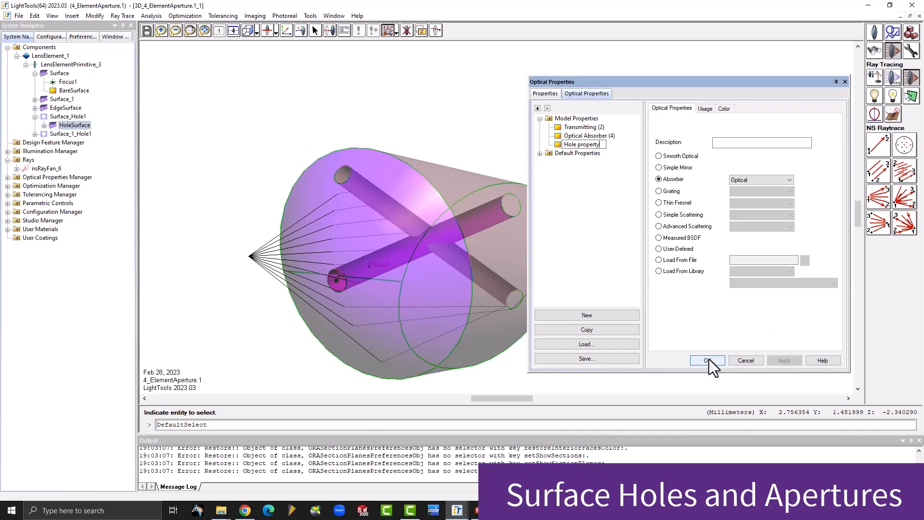
pyautogui.click(708, 360)
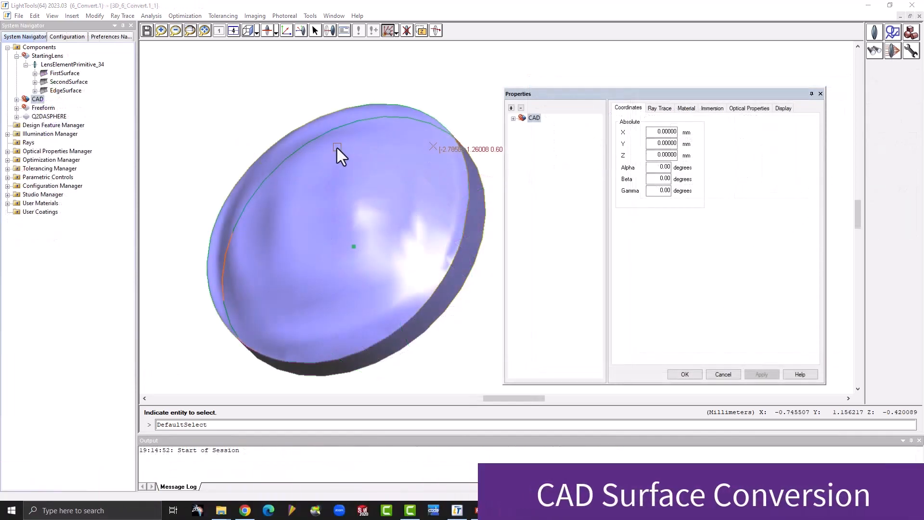
pyautogui.moveTo(318, 165)
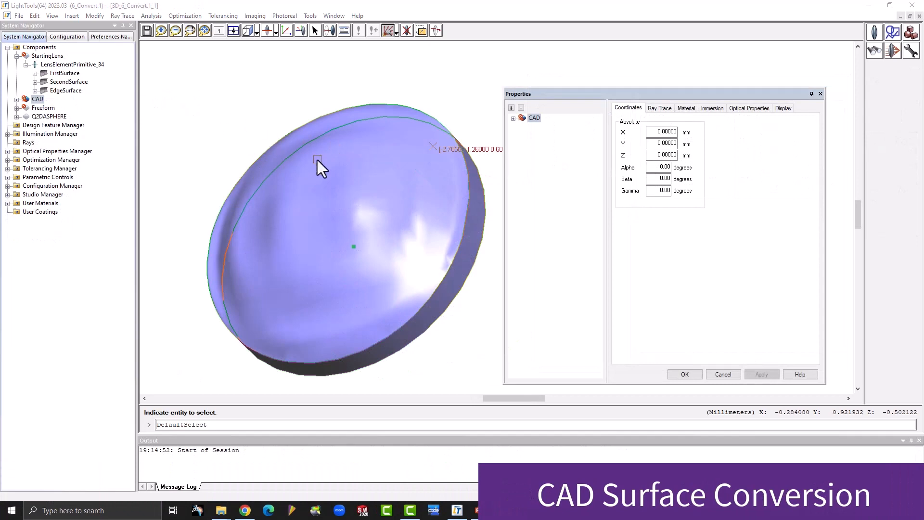
# Step: Convert the CAD lens surface and select LensSurface_GenericSurface_9 under CAD
pyautogui.click(95, 16)
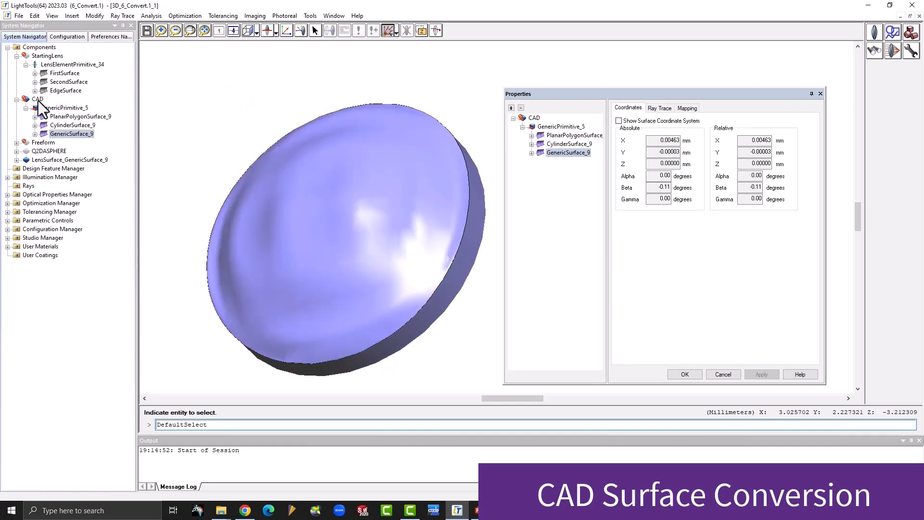
pyautogui.click(37, 98)
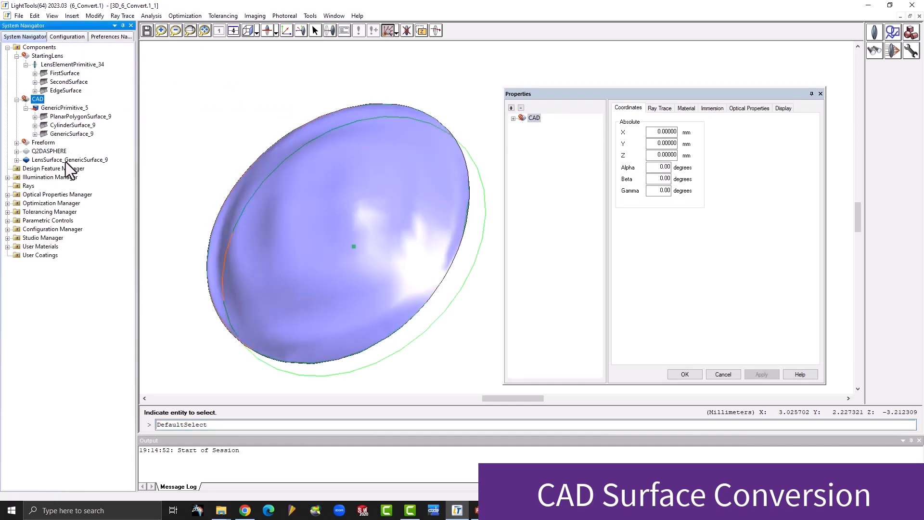
pyautogui.click(69, 160)
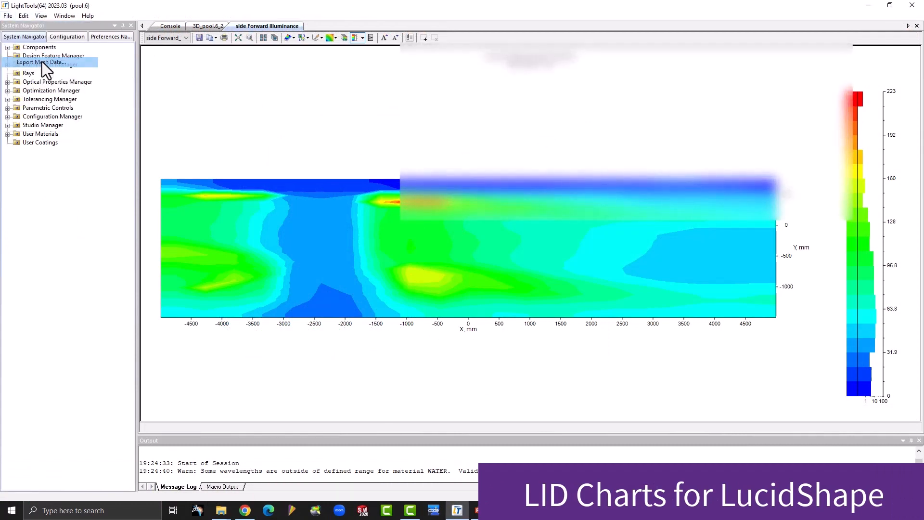
# Step: Export the chart's mesh data with Save as type LucidShape Files (*.lid)
pyautogui.click(41, 62)
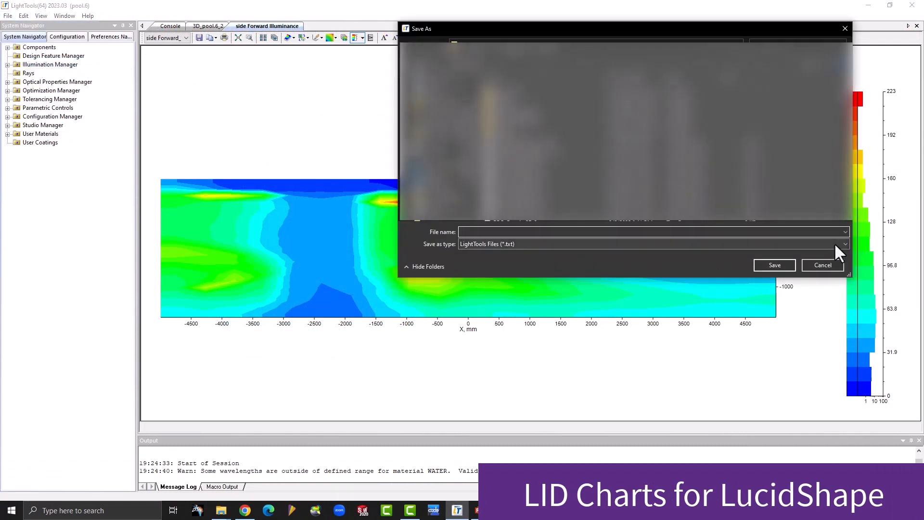
pyautogui.click(844, 243)
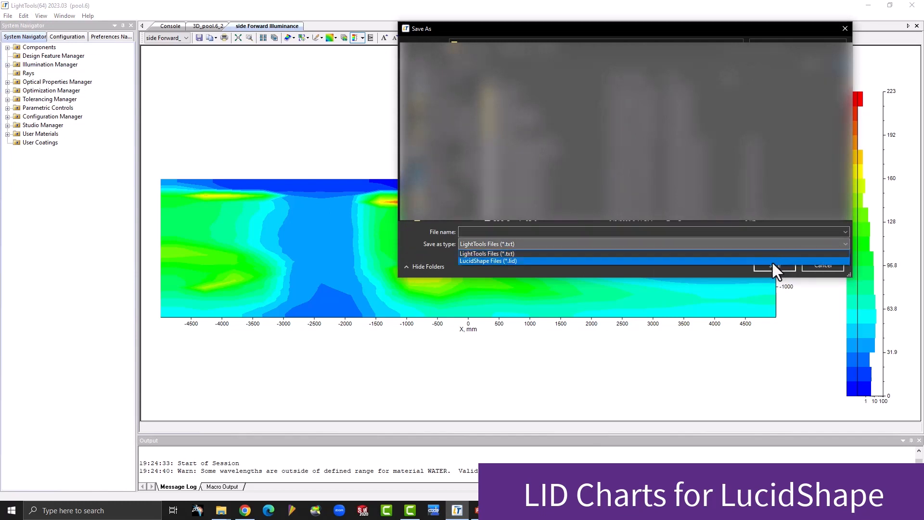
pyautogui.click(487, 260)
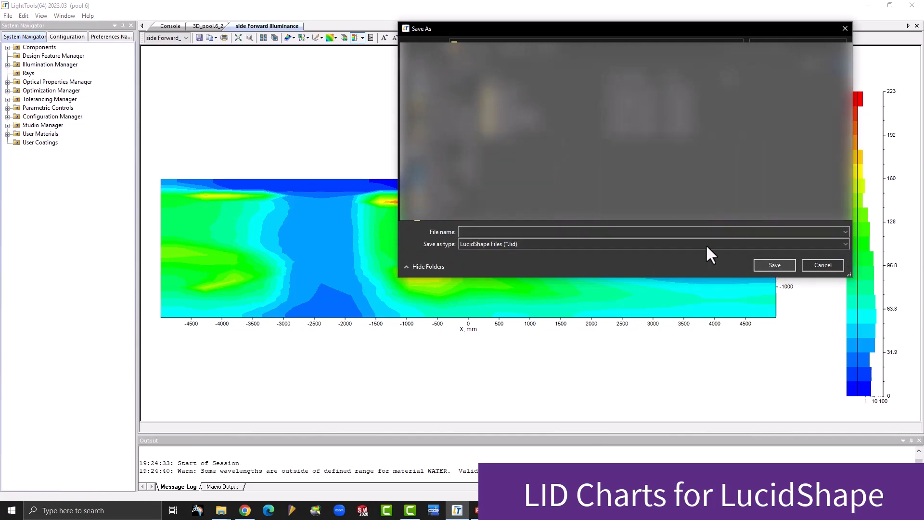
pyautogui.write('n')
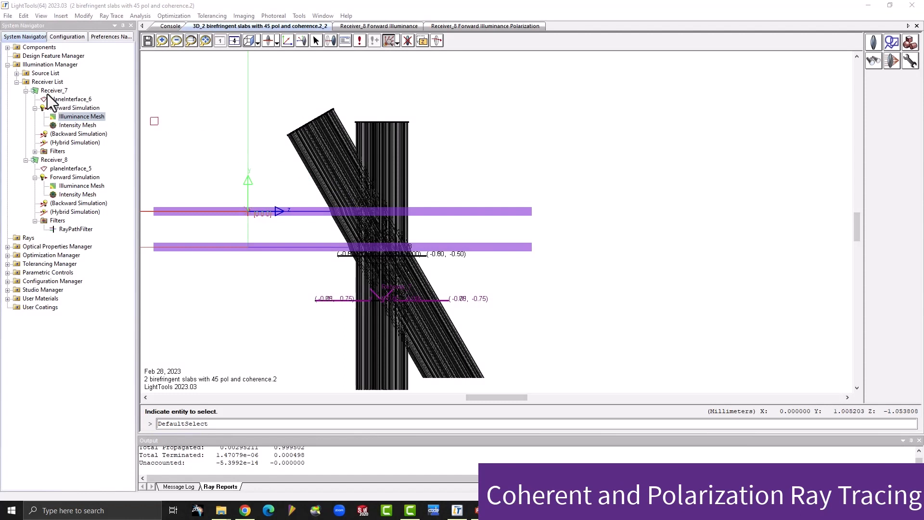
pyautogui.click(17, 72)
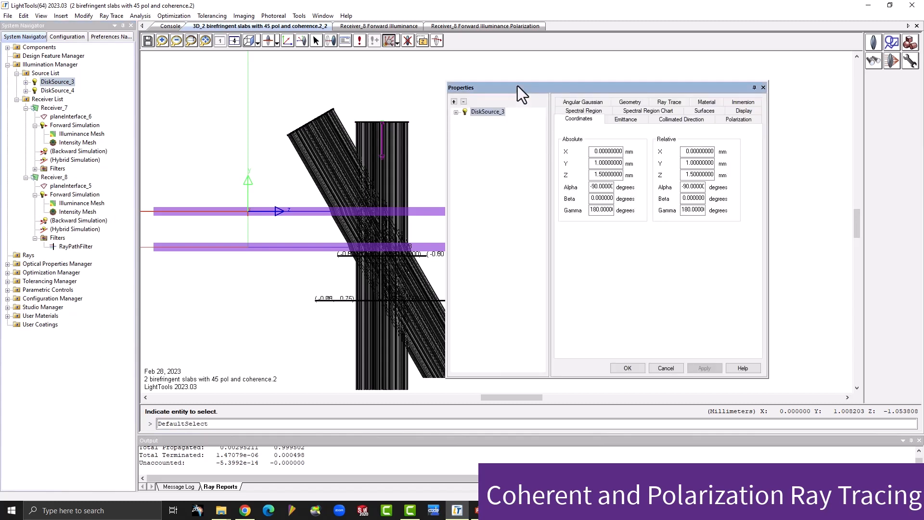
pyautogui.click(626, 119)
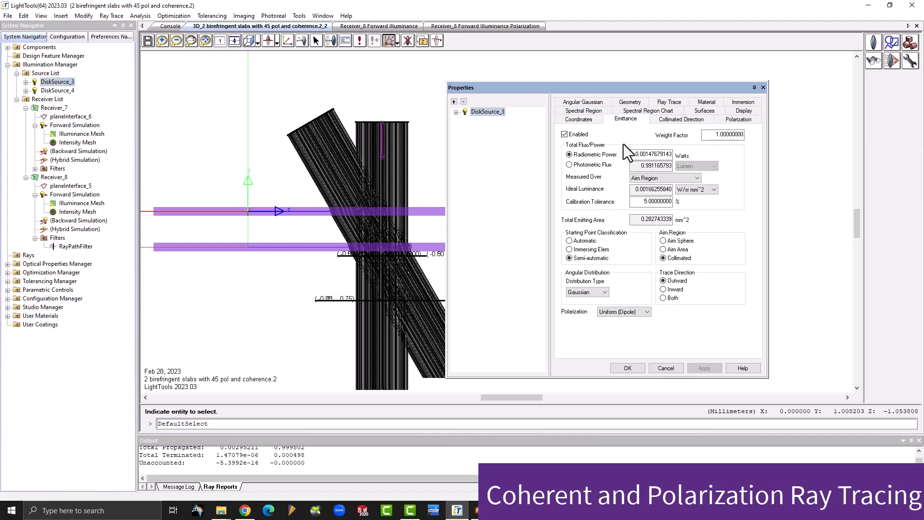
pyautogui.moveTo(647, 315)
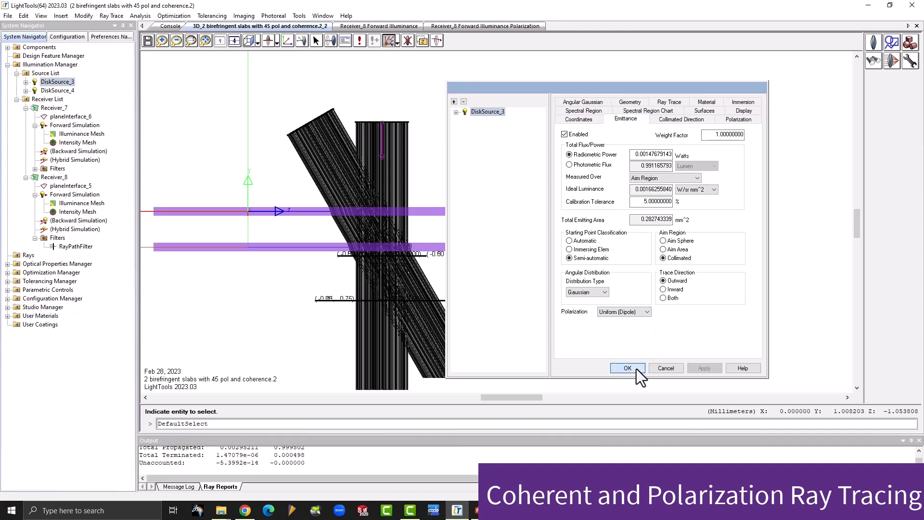
pyautogui.click(627, 367)
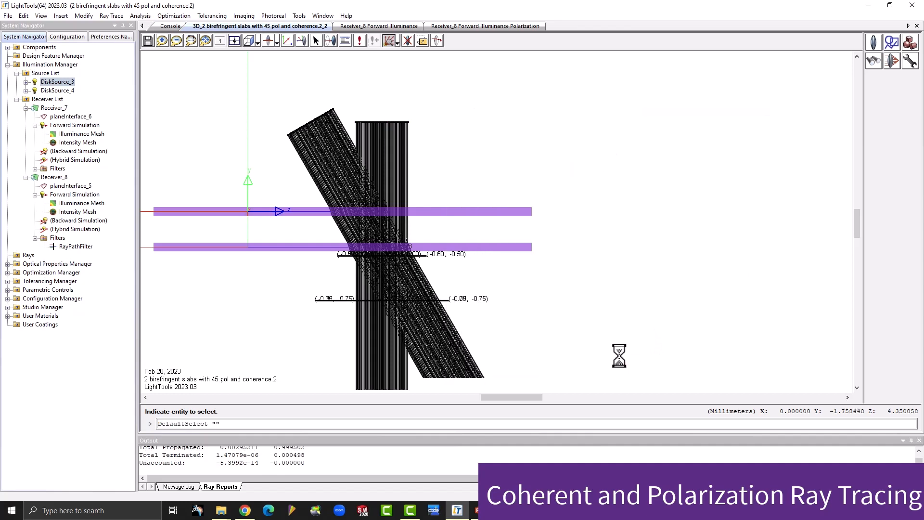
# Step: View Receiver_8's polarization chart, then show Field Data for Receiver_7's illuminance mesh
pyautogui.click(378, 26)
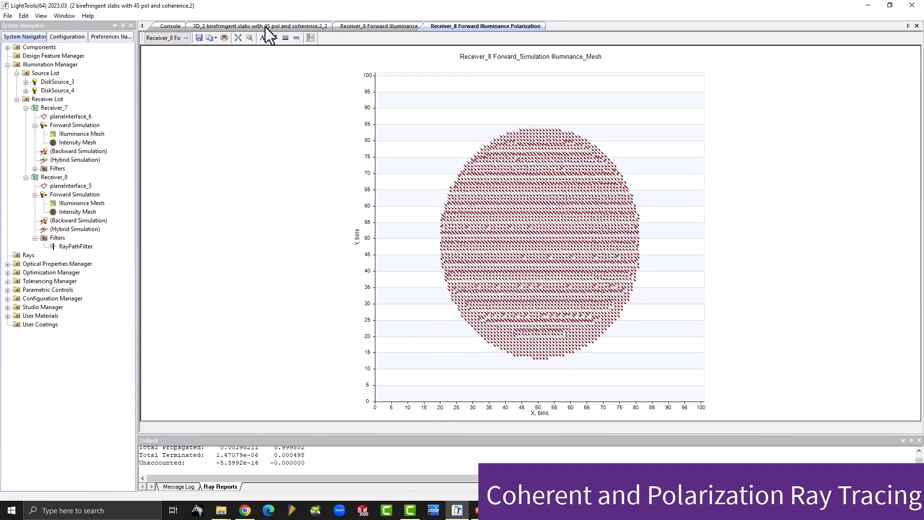
pyautogui.click(259, 25)
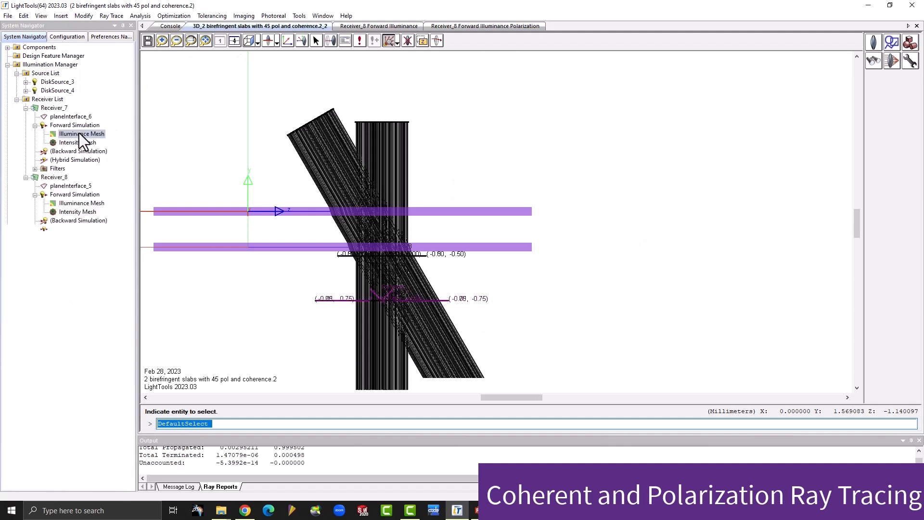
pyautogui.doubleClick(80, 132)
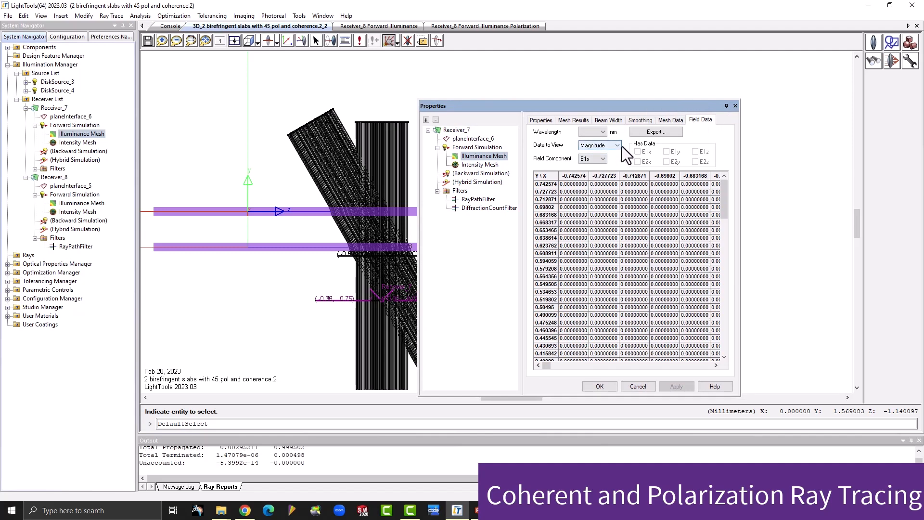
pyautogui.click(618, 145)
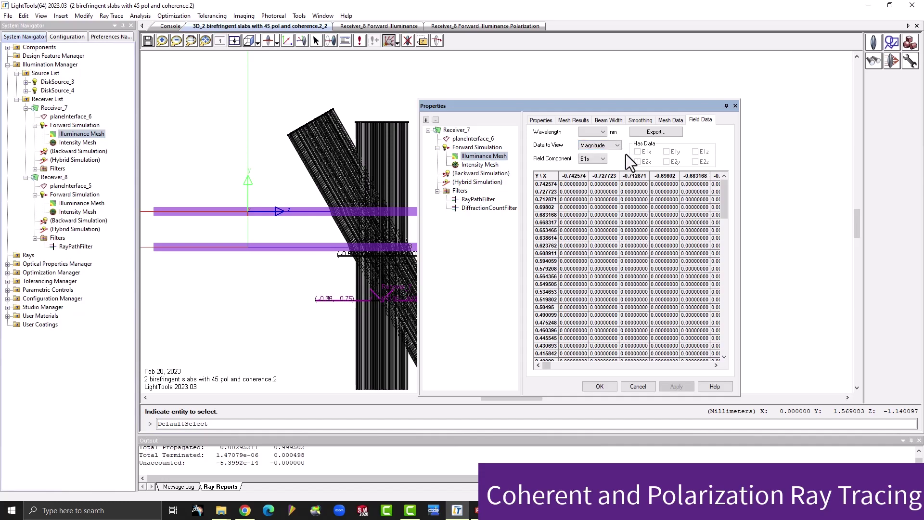
pyautogui.moveTo(656, 132)
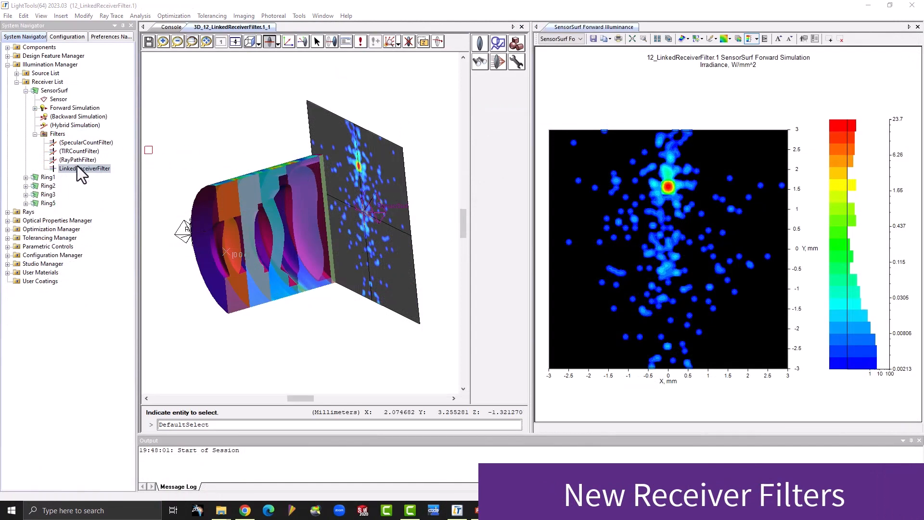
pyautogui.moveTo(78, 175)
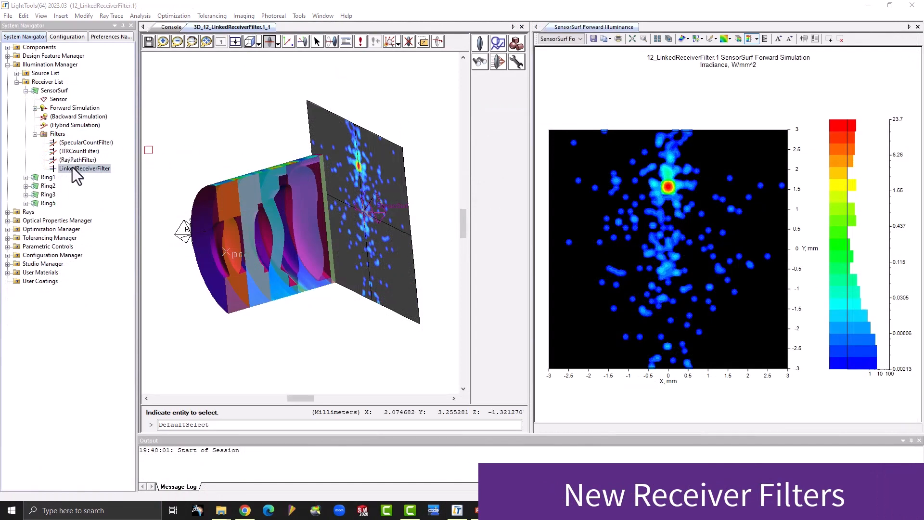
# Step: Review the LinkedReceiverFilter's admit-rays option and Ring2 link, then cancel without changes
pyautogui.doubleClick(84, 167)
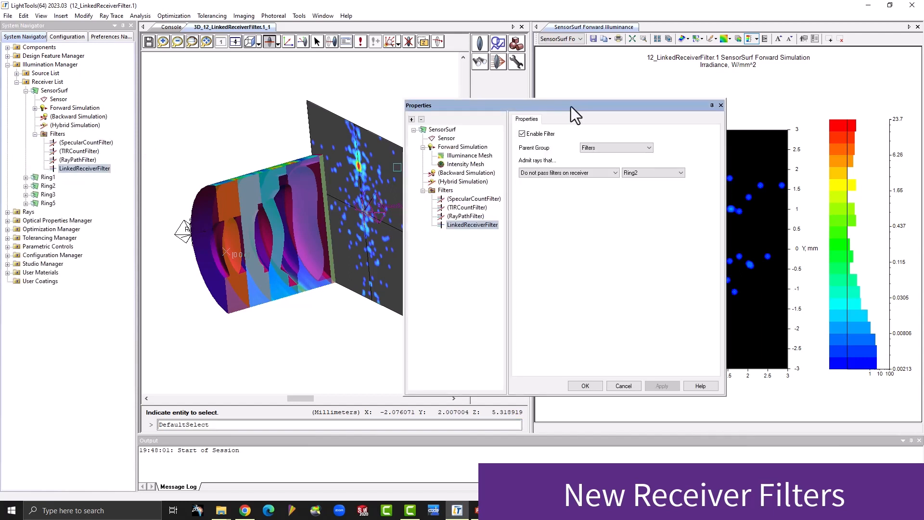
pyautogui.moveTo(530, 105); pyautogui.dragTo(516, 74)
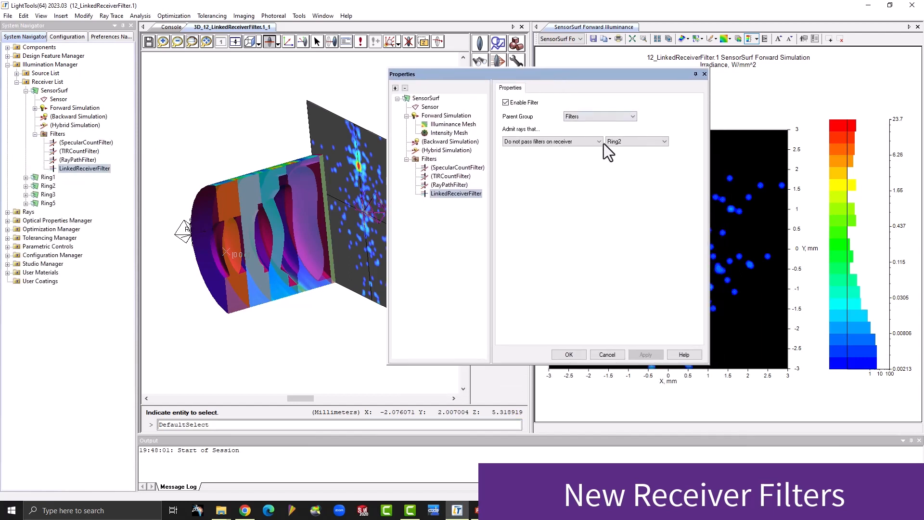
pyautogui.click(597, 140)
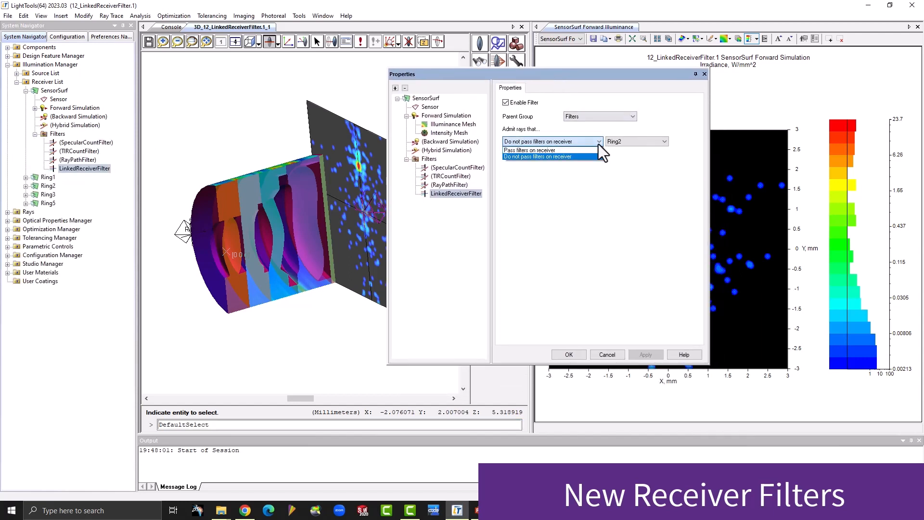
pyautogui.click(663, 142)
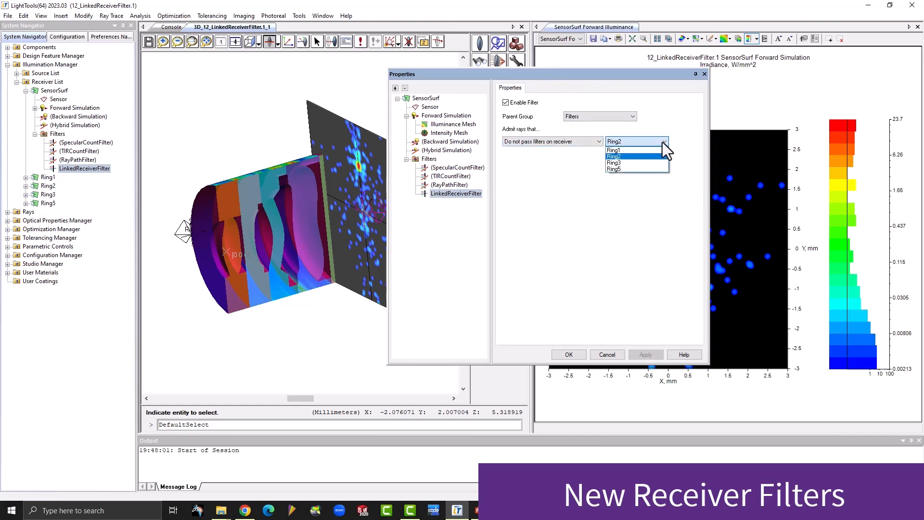
pyautogui.click(615, 156)
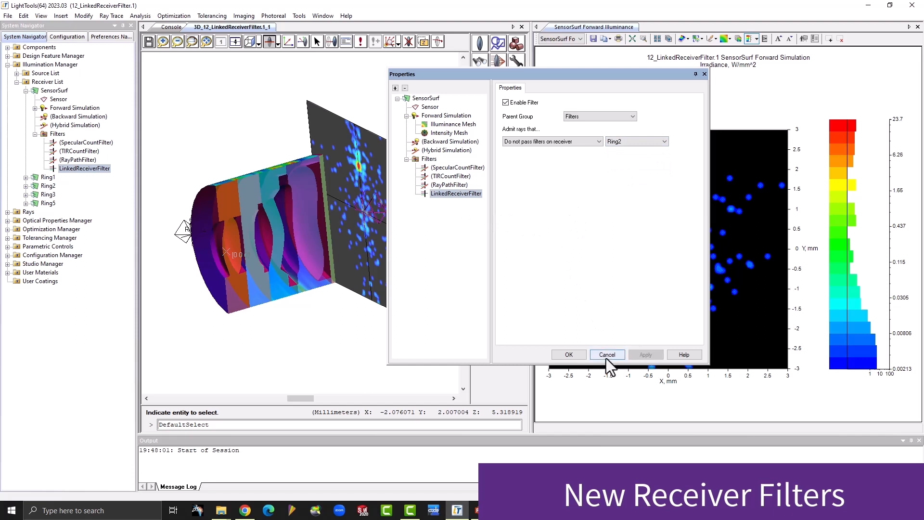
pyautogui.click(606, 355)
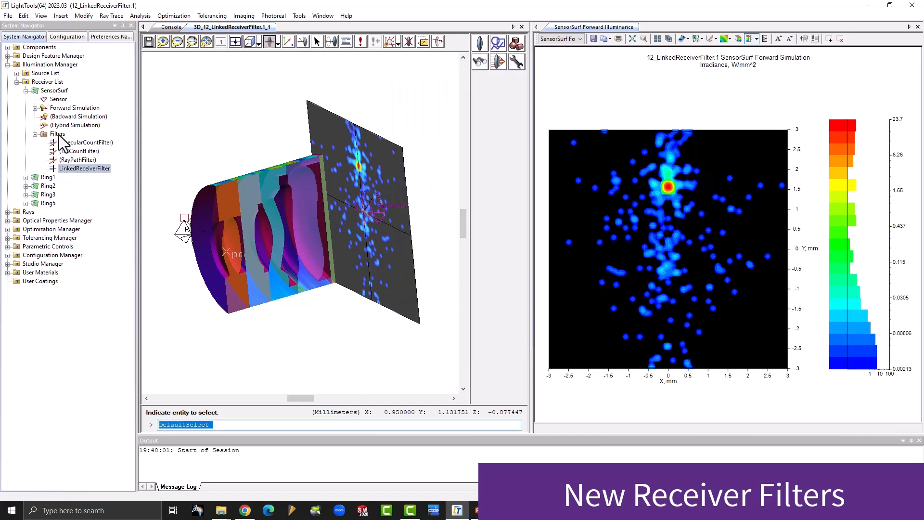
# Step: Add a Diffraction Count receiver filter to the Filters group and confirm
pyautogui.rightClick(57, 134)
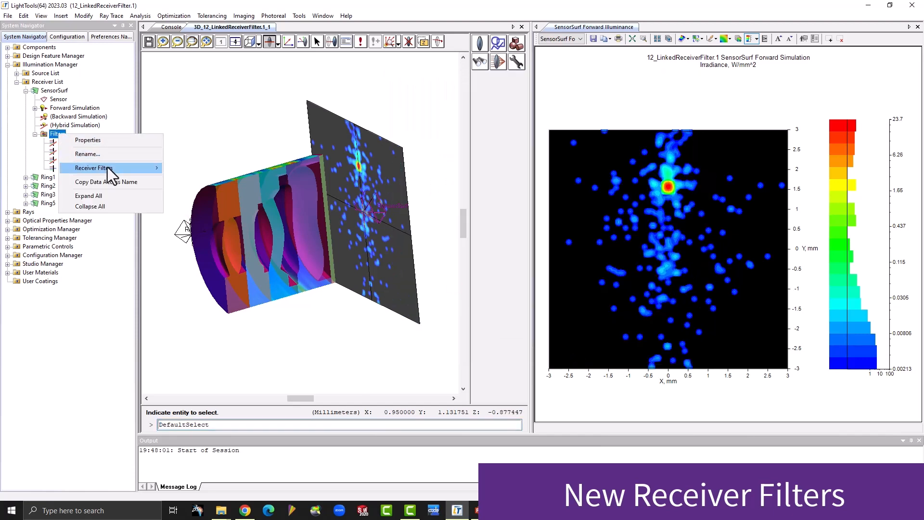
pyautogui.click(94, 167)
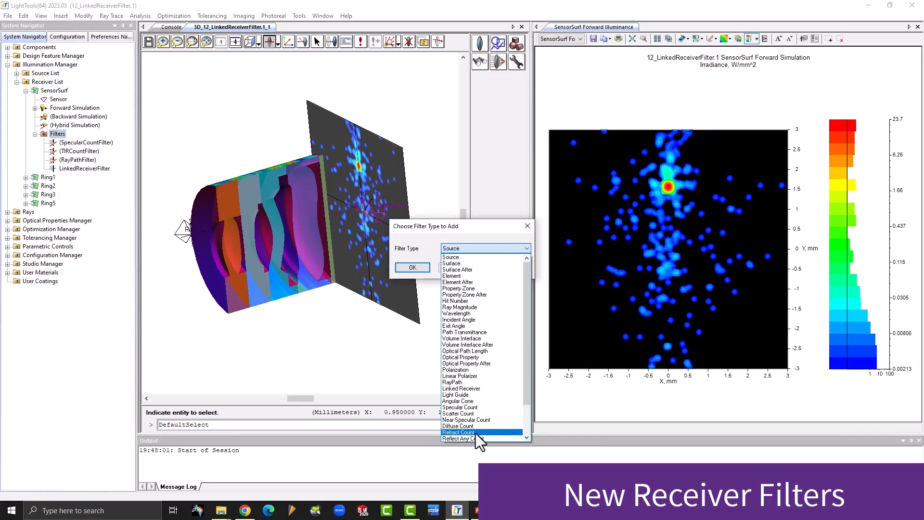
pyautogui.scroll(-3)
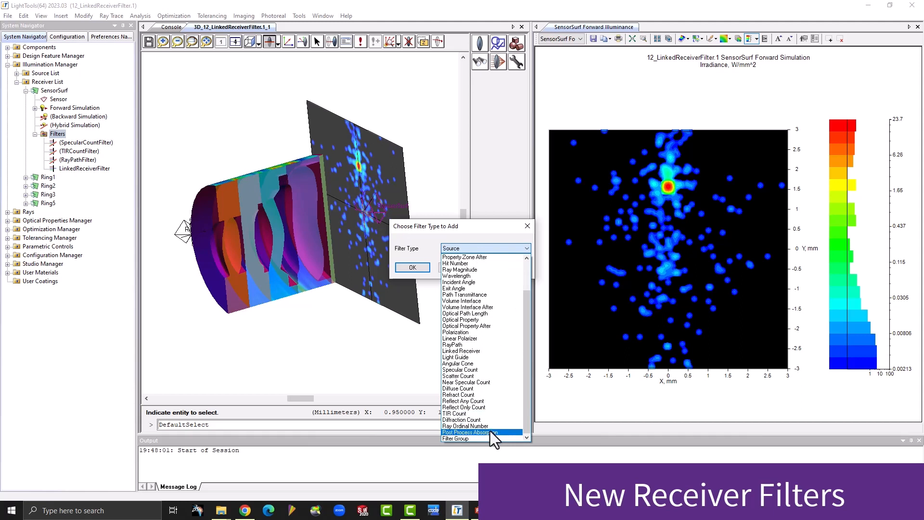
pyautogui.click(464, 420)
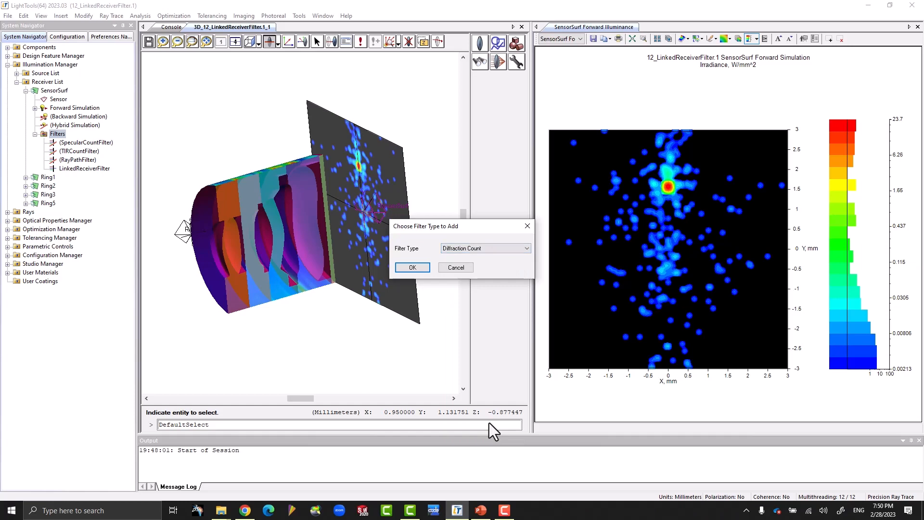
pyautogui.click(411, 266)
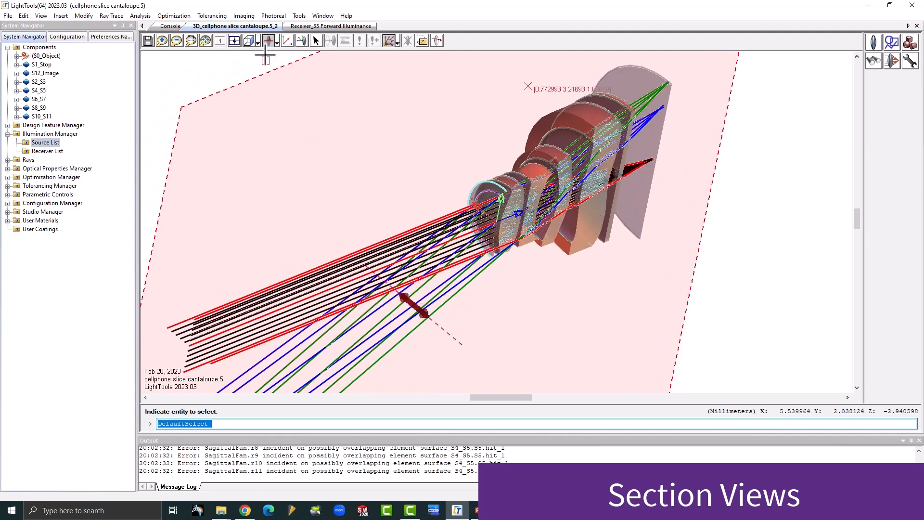
# Step: Toggle Section Plane 1 from the Section Planes dropdown
pyautogui.click(269, 41)
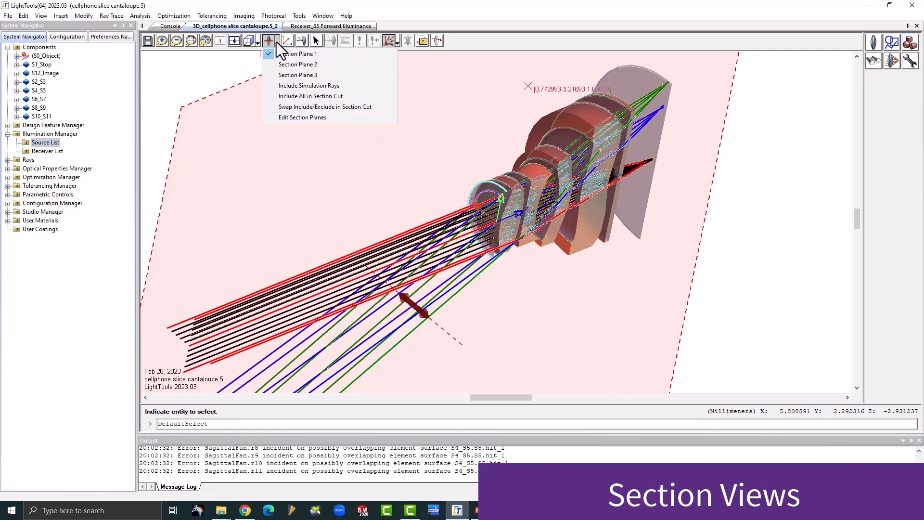
pyautogui.click(300, 53)
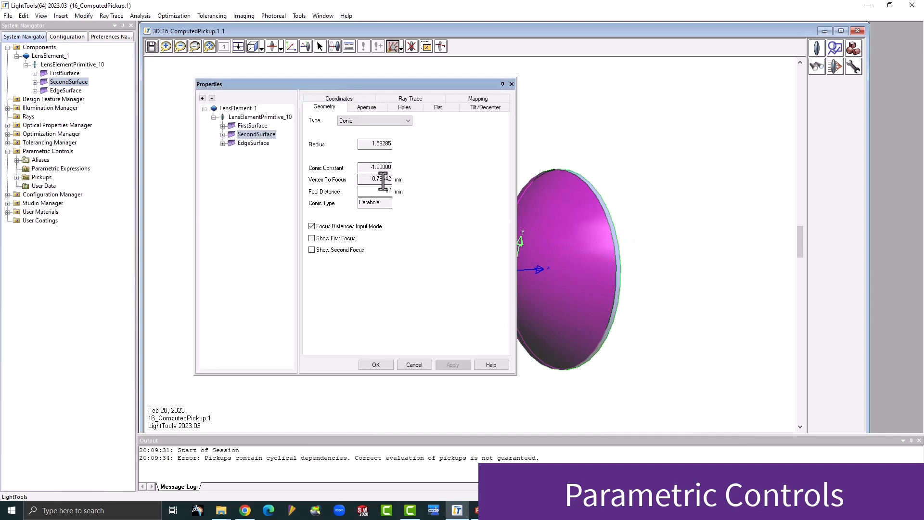
# Step: Review the VertexToFocus_S2 pickup expression and the summary of all pickups in Parametric Controls
pyautogui.rightClick(378, 179)
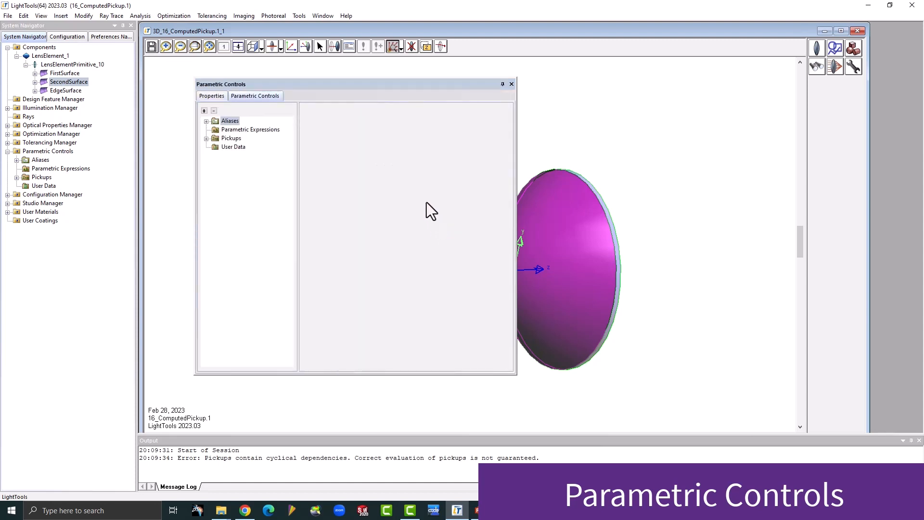
pyautogui.click(231, 137)
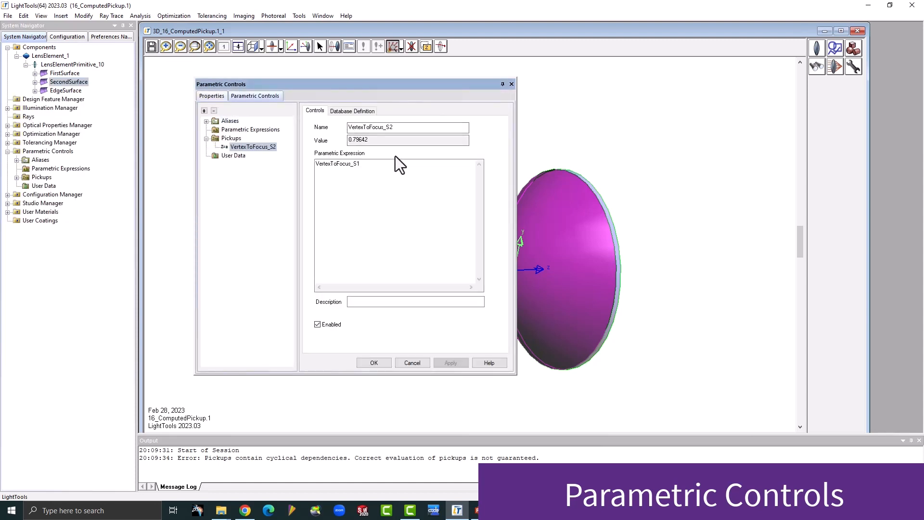
pyautogui.moveTo(231, 128)
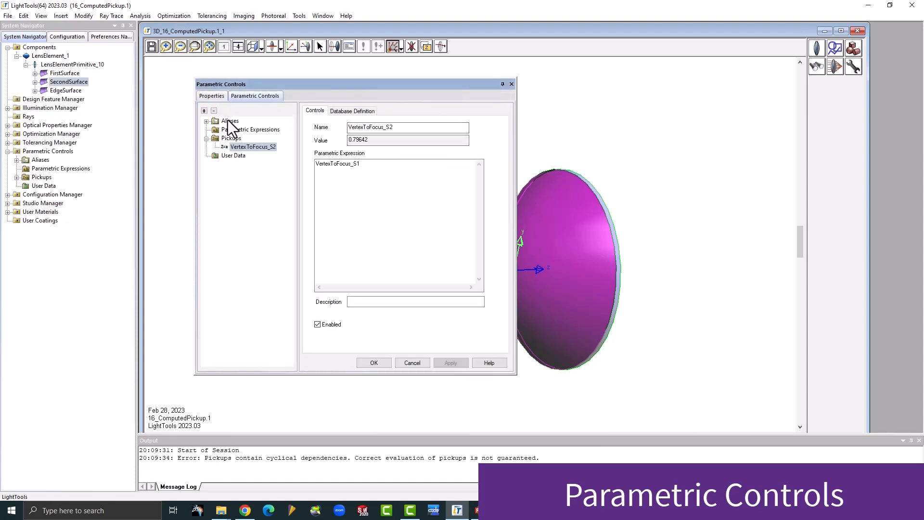
pyautogui.click(231, 138)
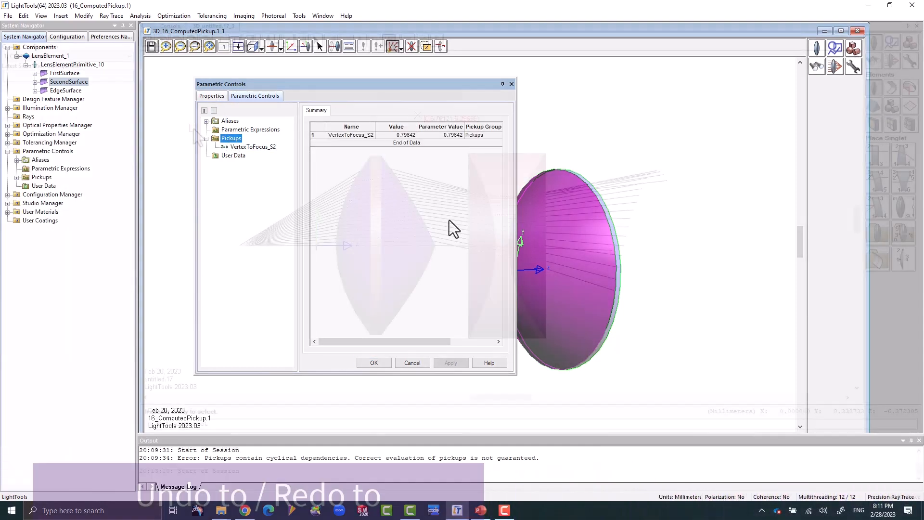
pyautogui.click(40, 16)
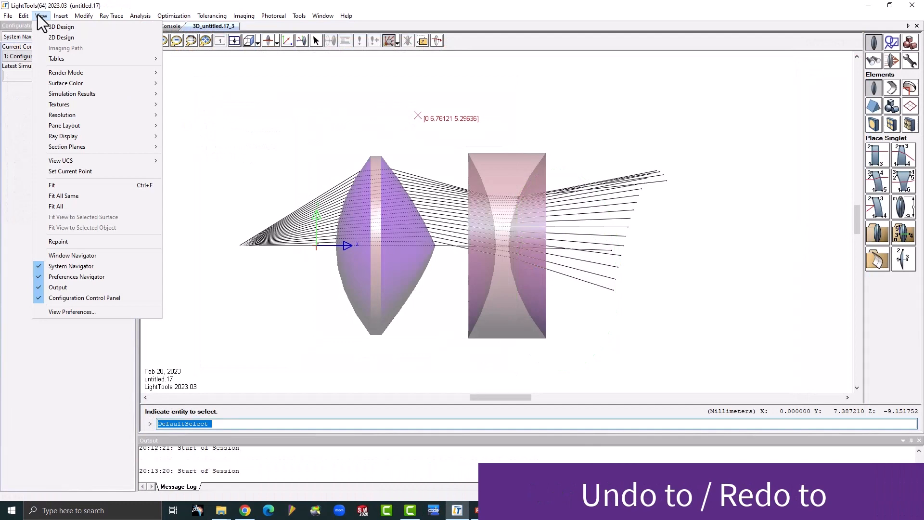
# Step: Undo four steps back to the SecondSurface radius change, then show the redo history list
pyautogui.click(23, 15)
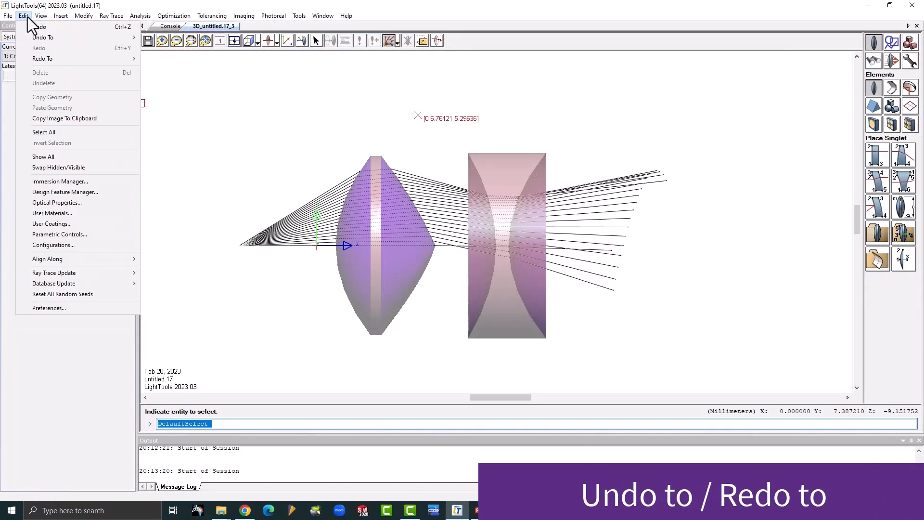
pyautogui.click(41, 38)
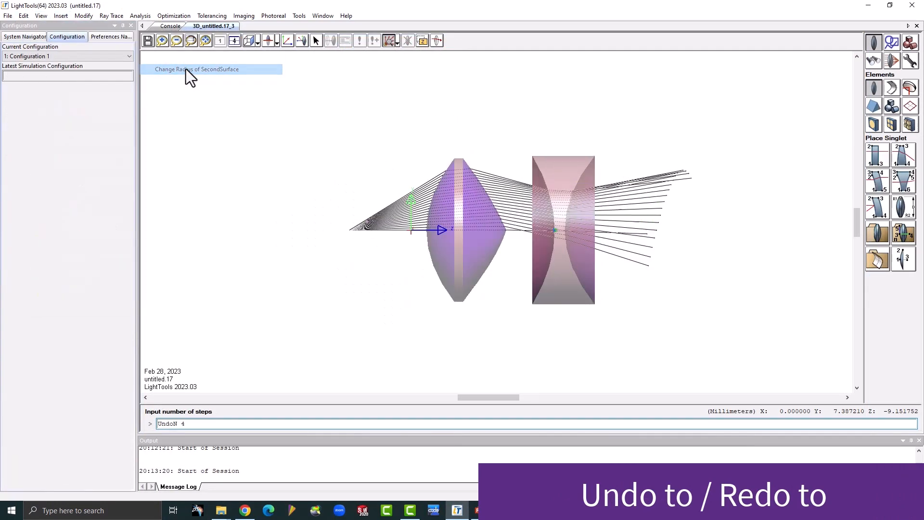
pyautogui.click(23, 16)
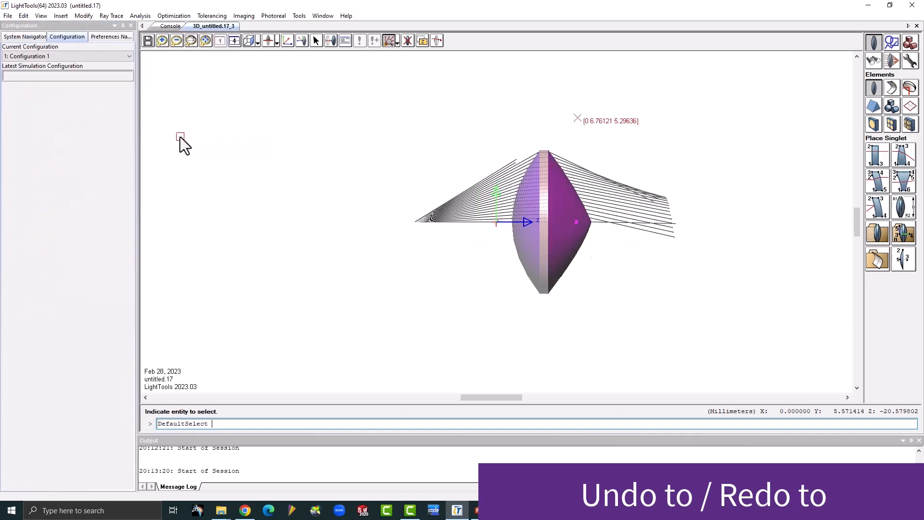
pyautogui.click(23, 15)
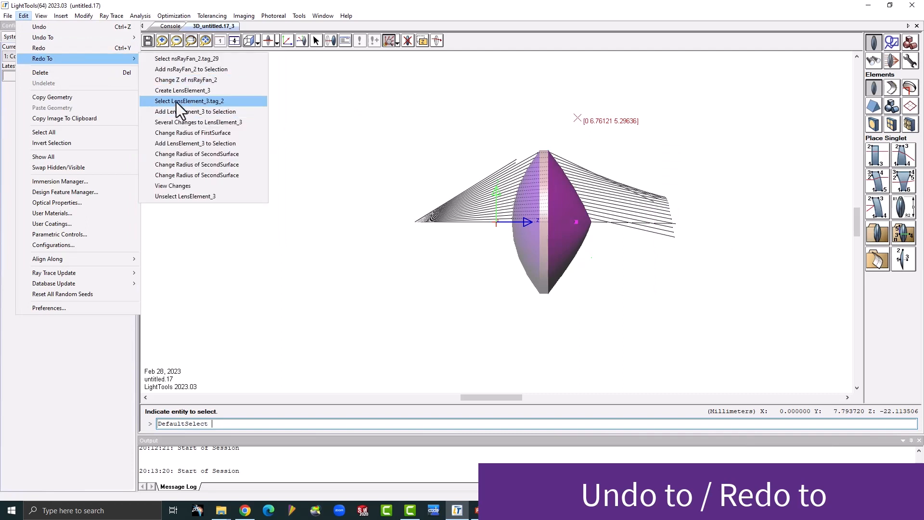
pyautogui.moveTo(165, 70)
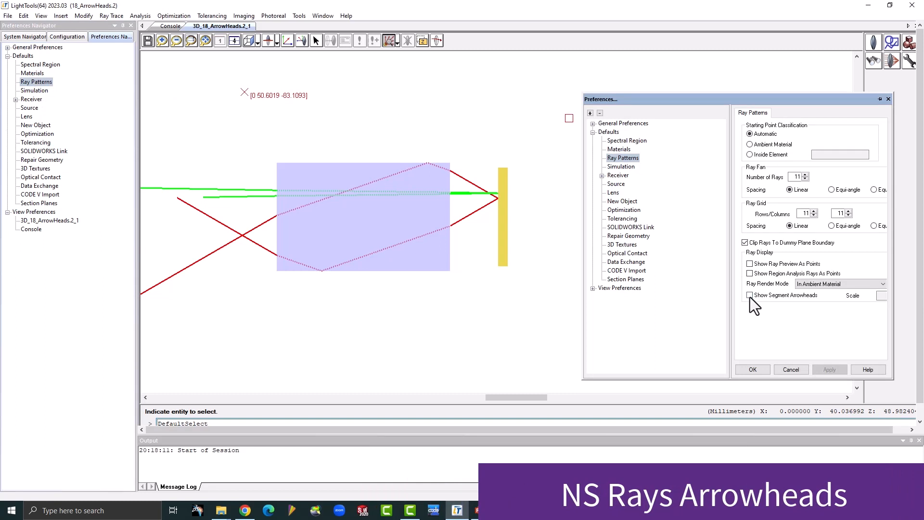
# Step: Enable Show Segment Arrowheads in Ray Patterns preferences and switch to the Y-Z Plane view
pyautogui.click(748, 294)
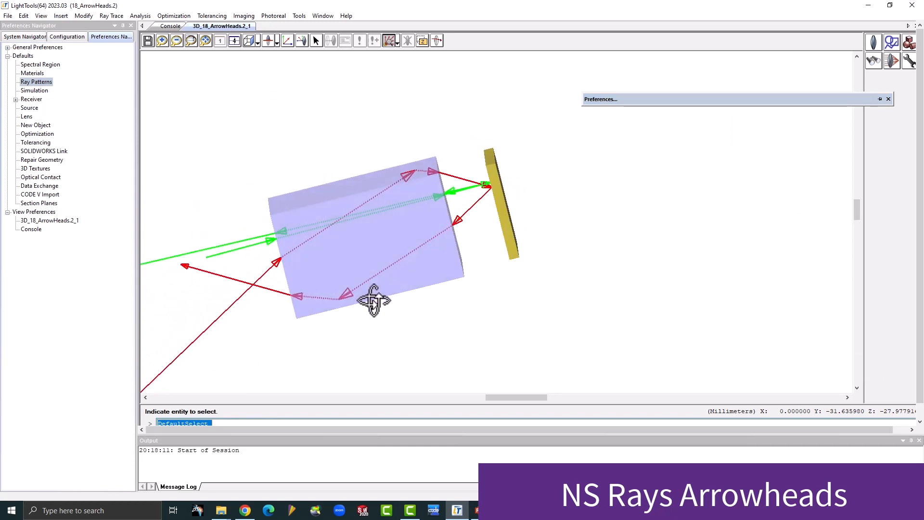
pyautogui.click(258, 40)
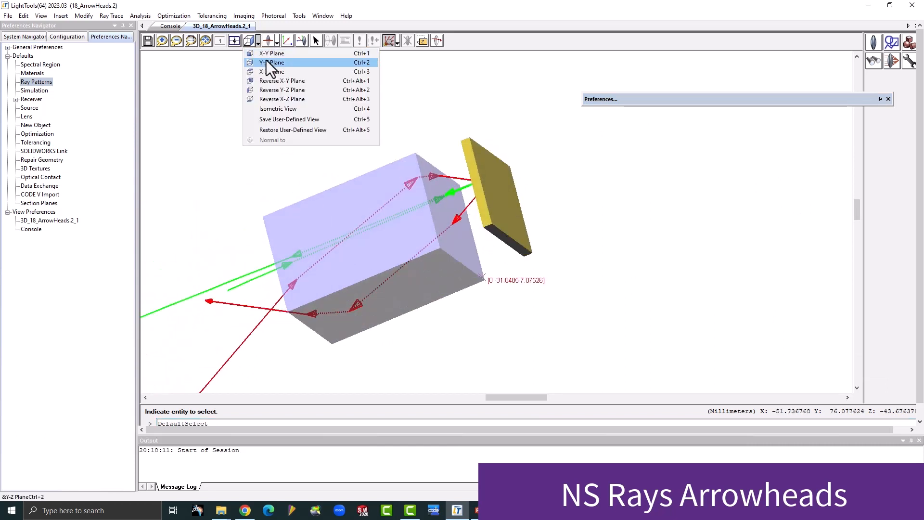
pyautogui.click(272, 63)
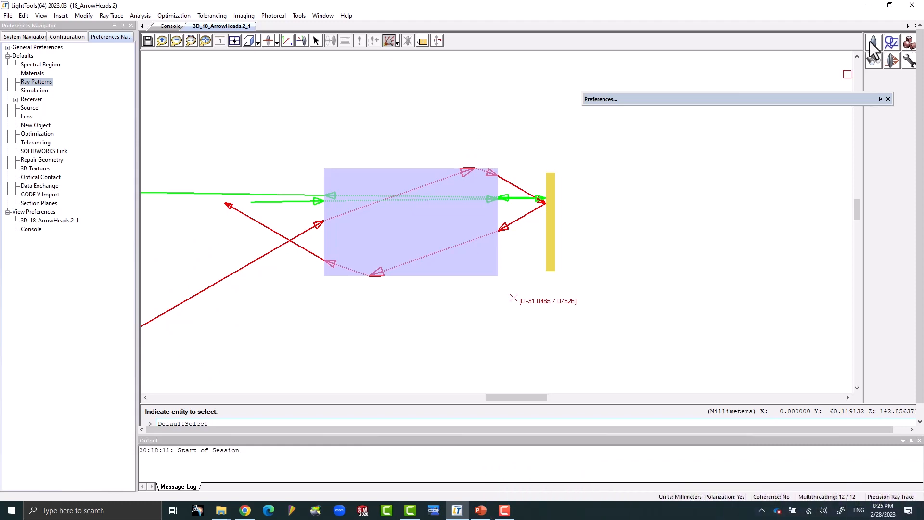